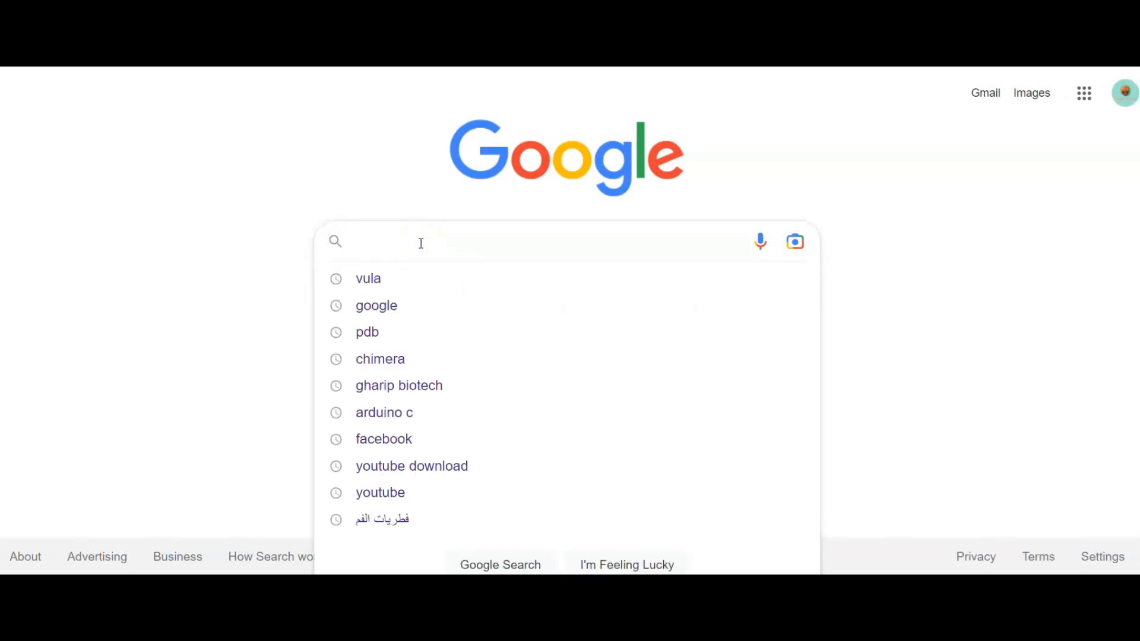
Search Google for 'pdb' and go to the RCSB PDB homepage.
left_click(367, 332)
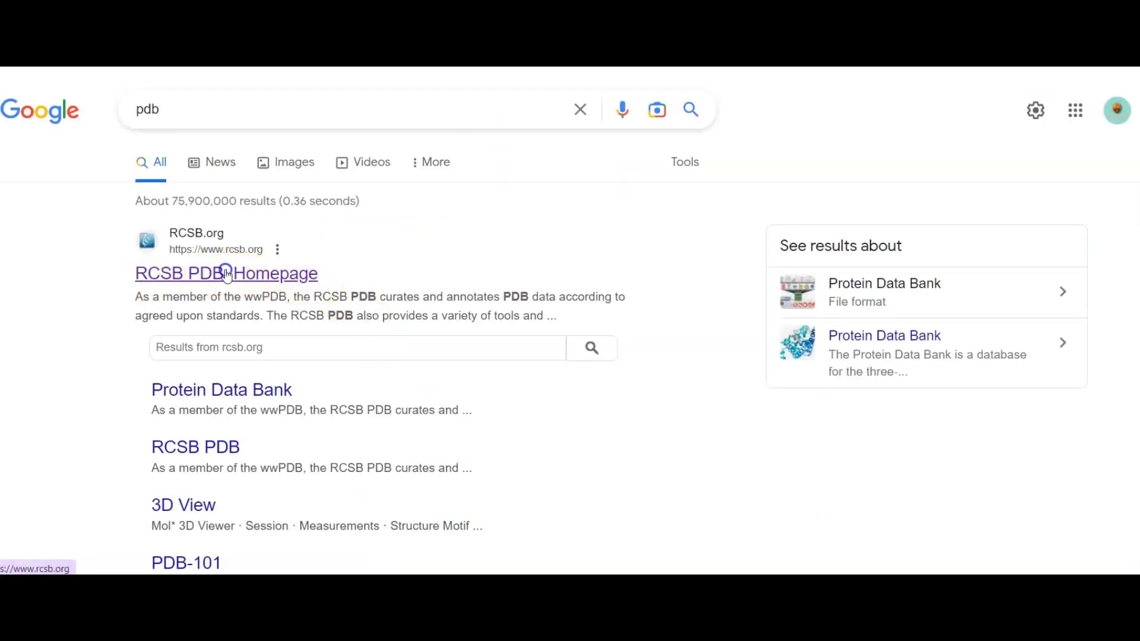
left_click(226, 273)
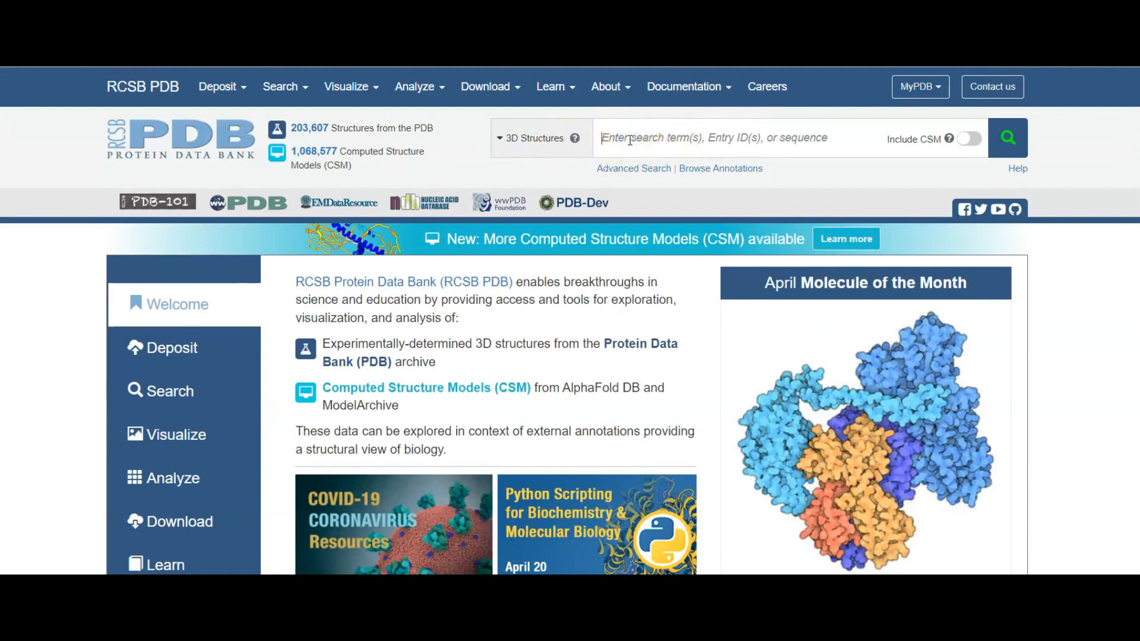
Search RCSB for 'nnrti' using the HIV, RT, NNRTI, TRANSFERASE keyword suggestion.
type("nn")
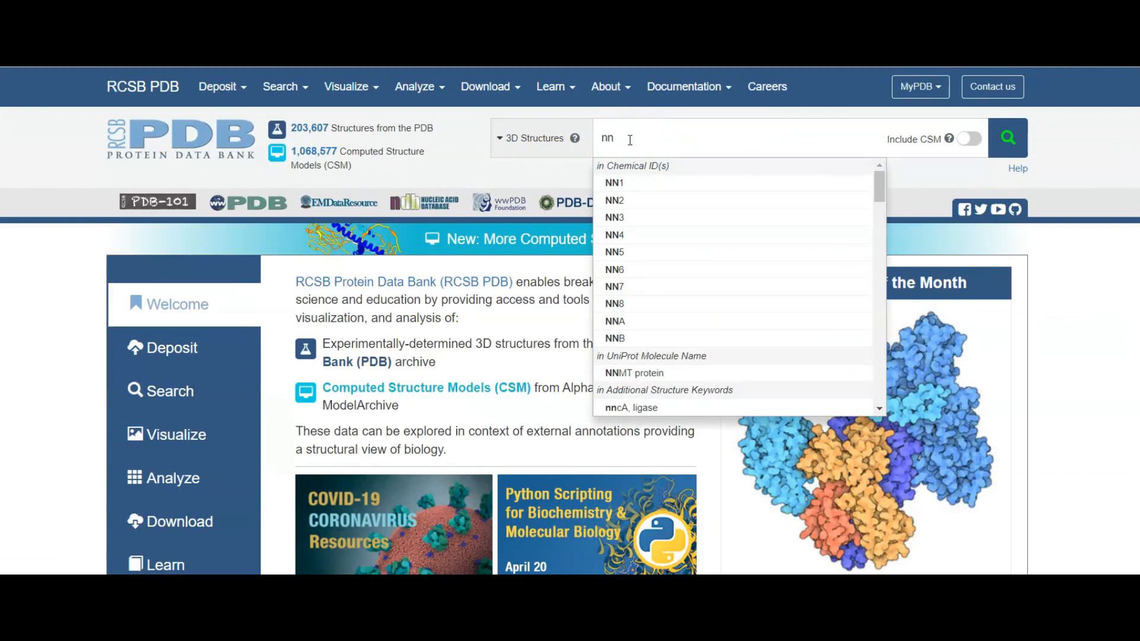
type("rt")
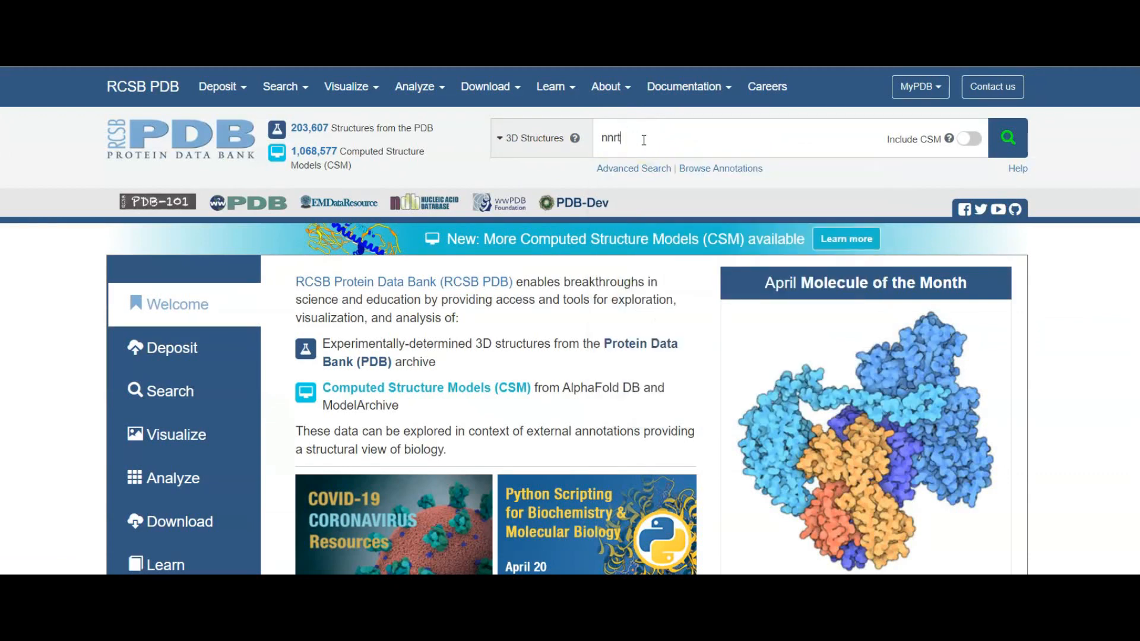
type("i")
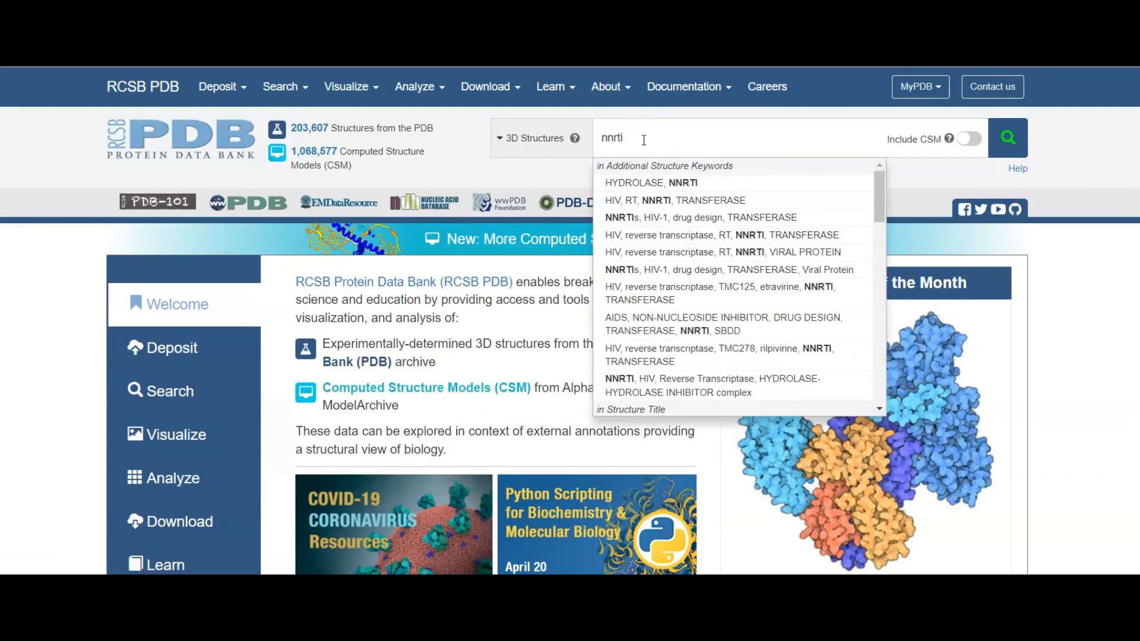
mouse_move(646, 199)
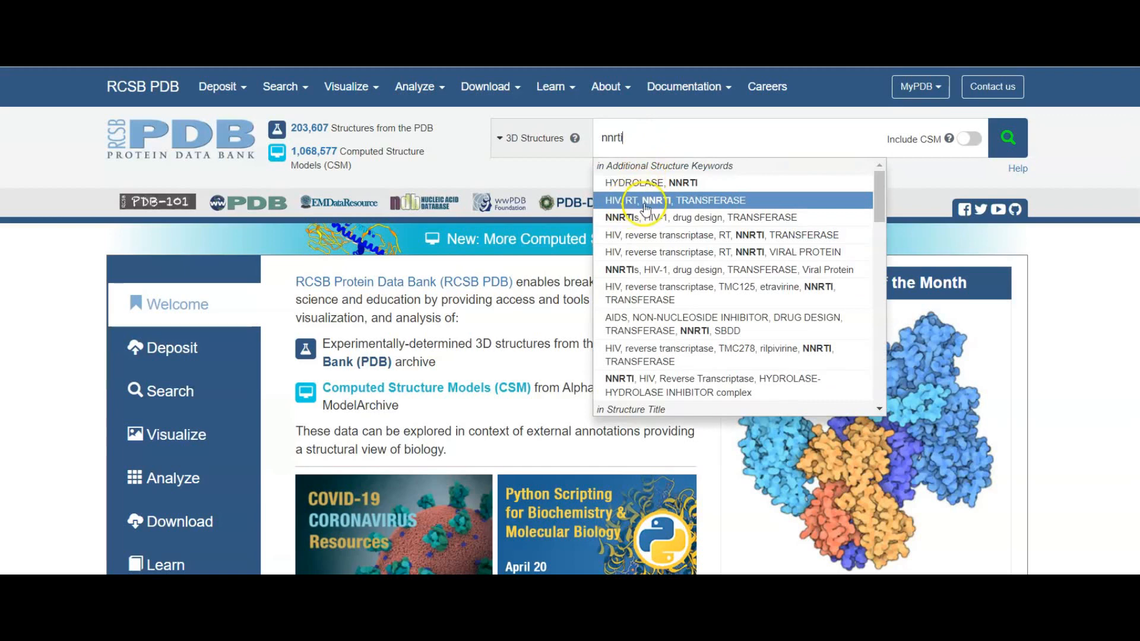
mouse_move(652, 202)
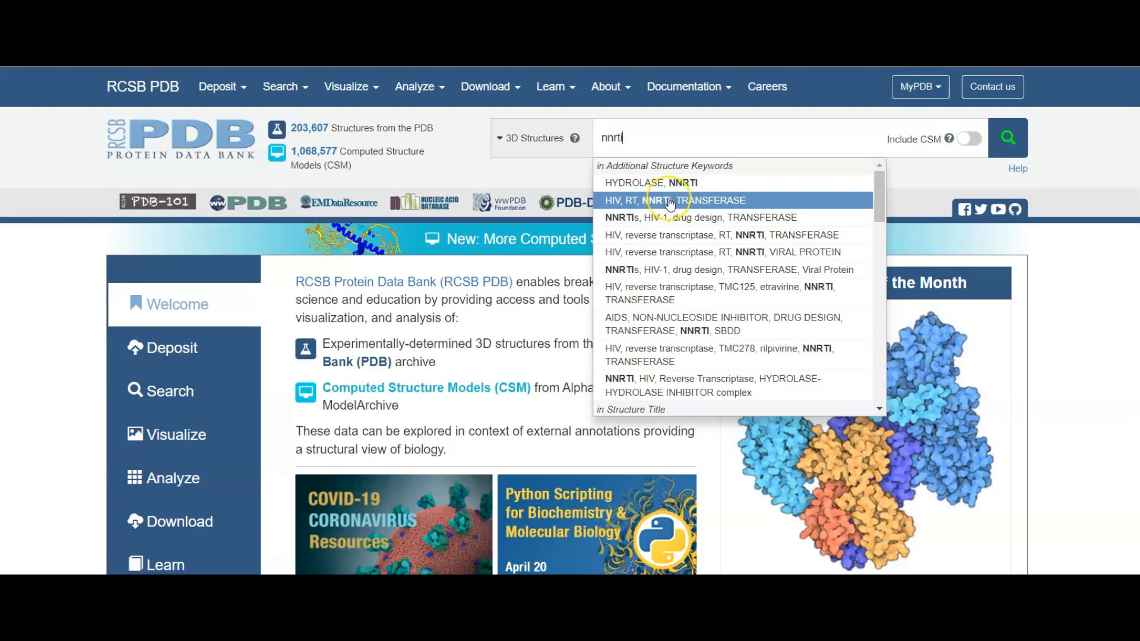
mouse_move(672, 203)
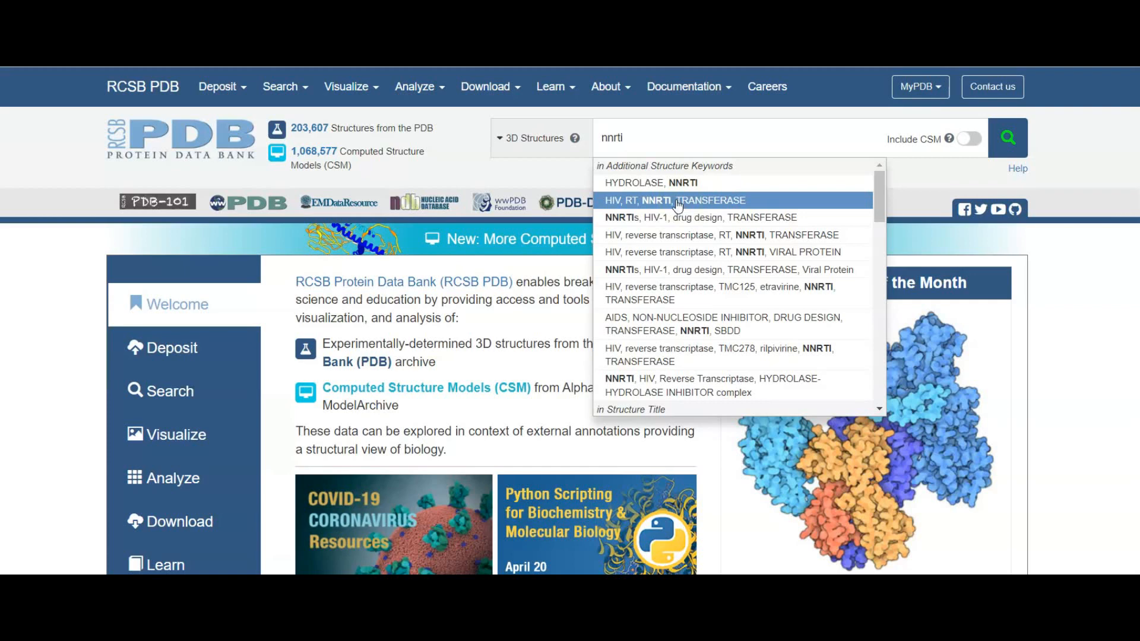
left_click(672, 199)
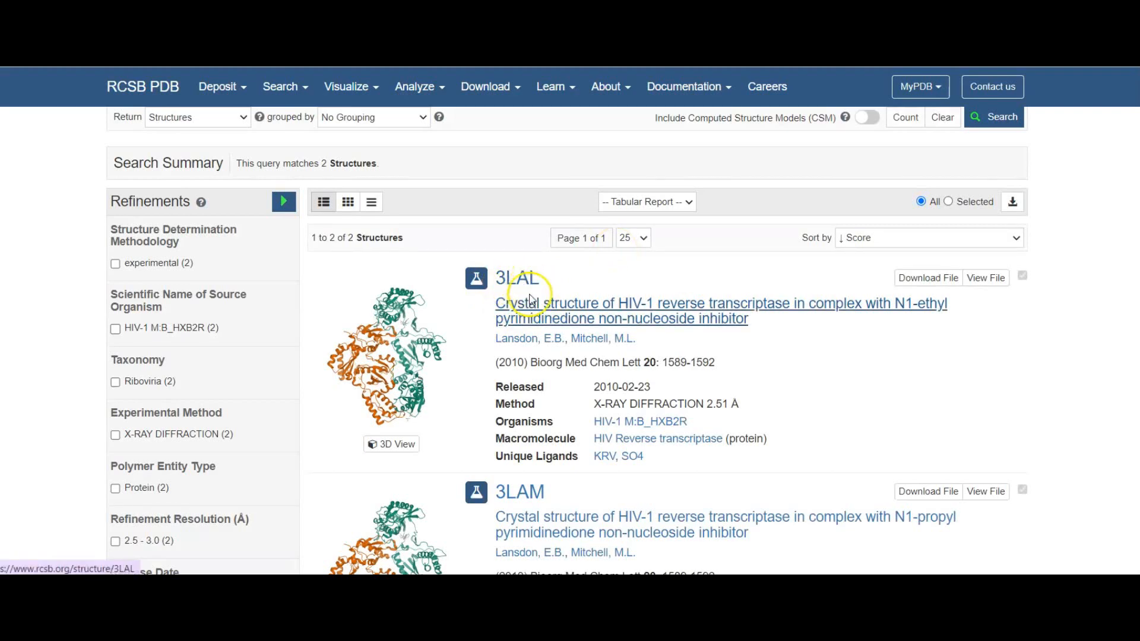
mouse_move(575, 375)
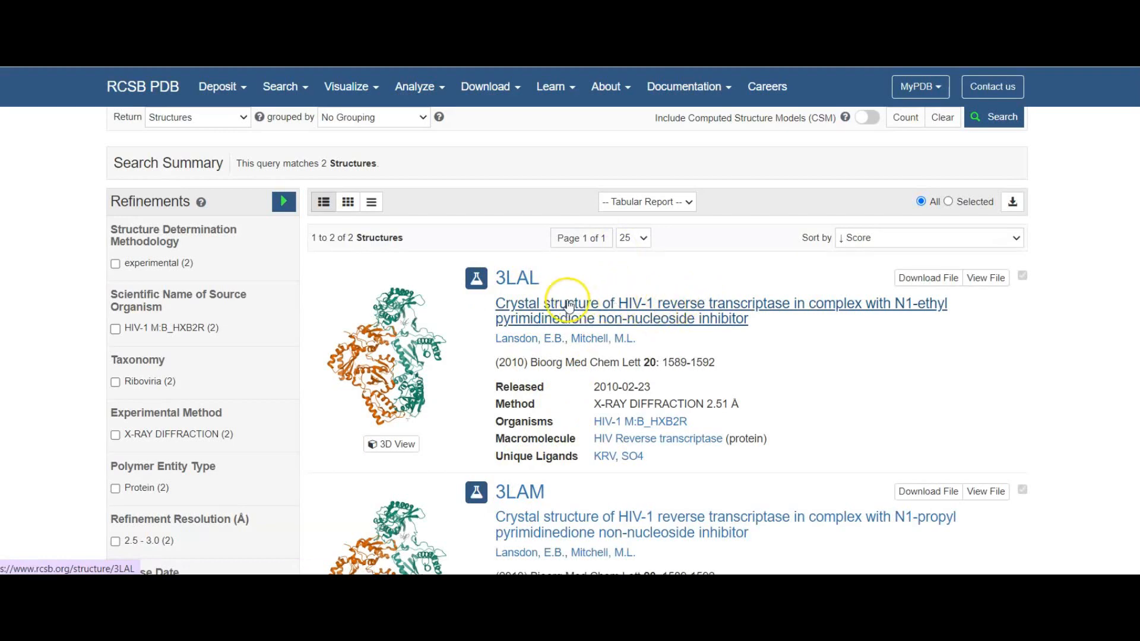
mouse_move(646, 314)
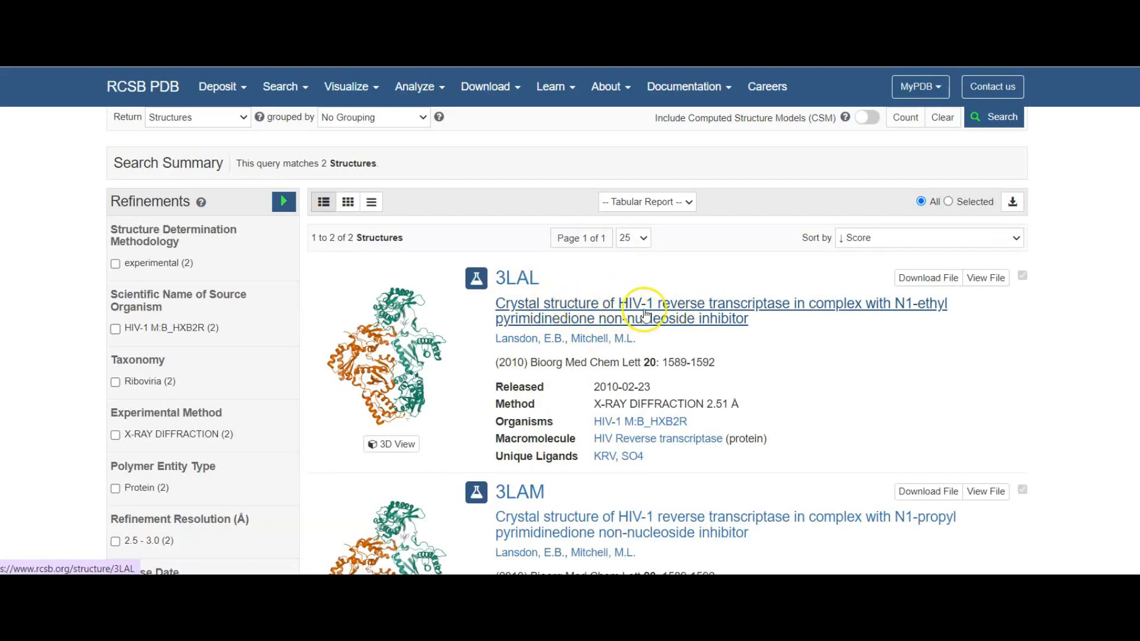
mouse_move(766, 312)
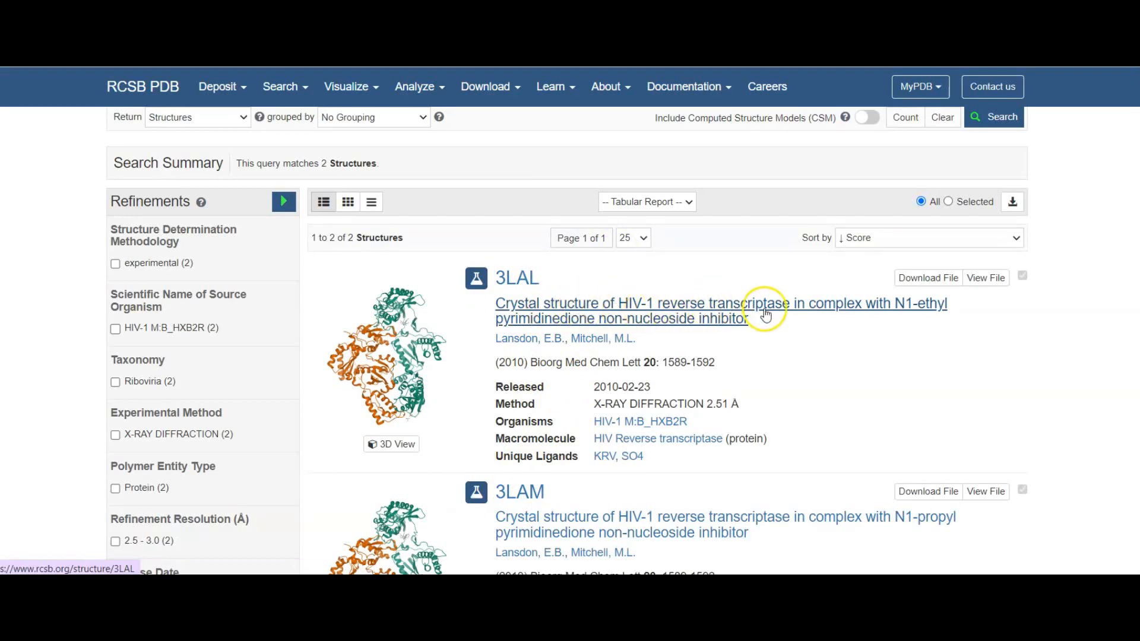
mouse_move(825, 292)
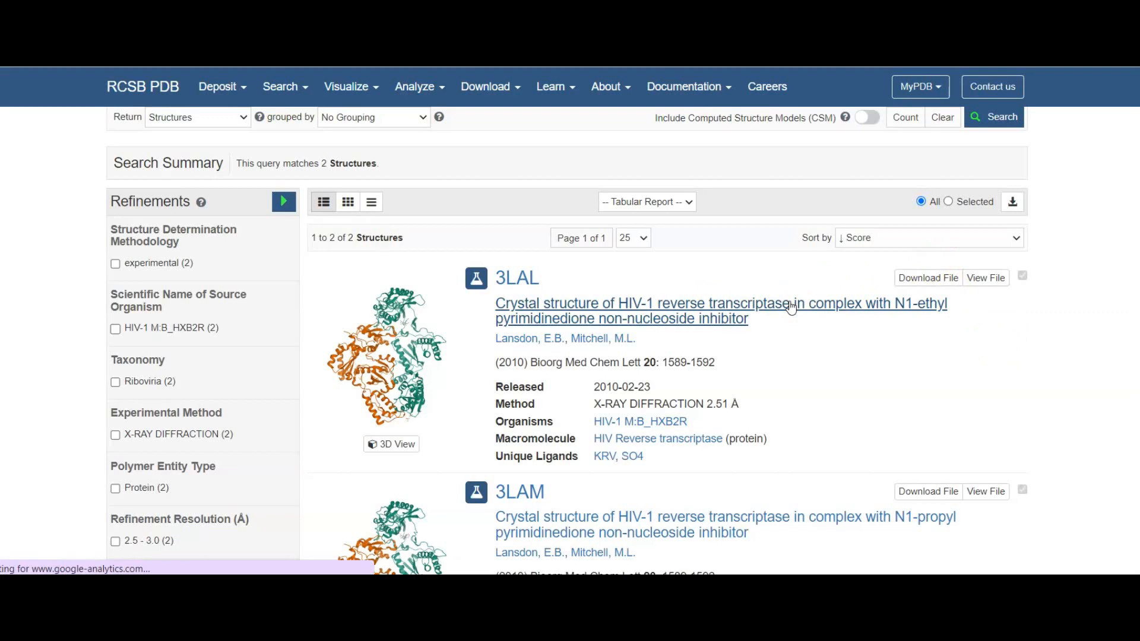
Open the 3LAL HIV-1 reverse transcriptase entry from the search results.
left_click(516, 278)
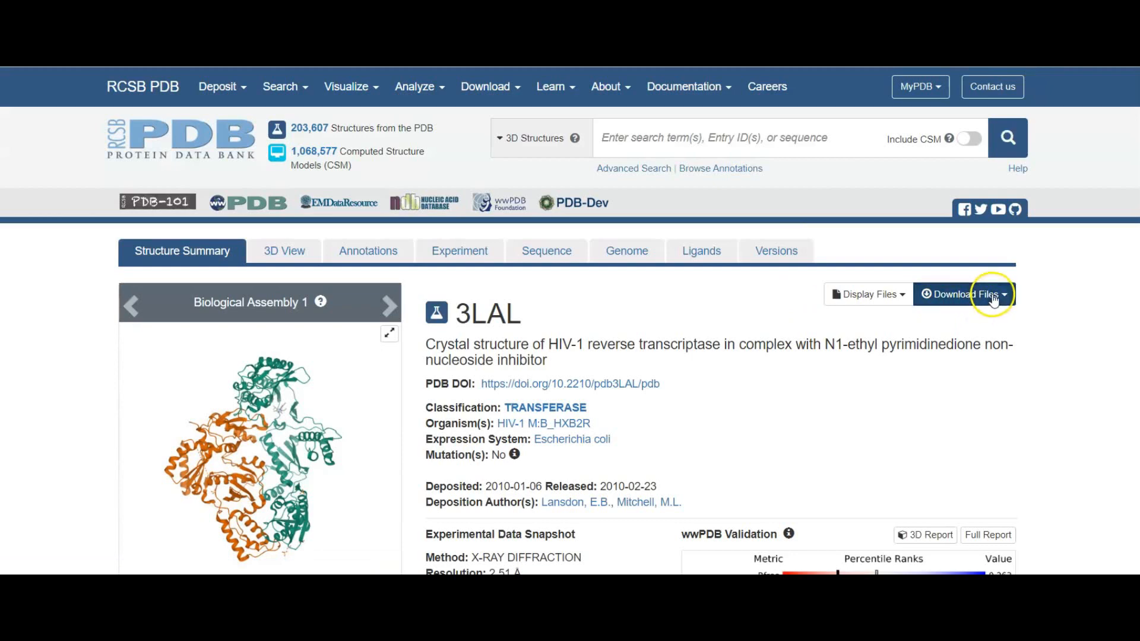
Download 3LAL in PDB format and save the file to the computer.
left_click(964, 294)
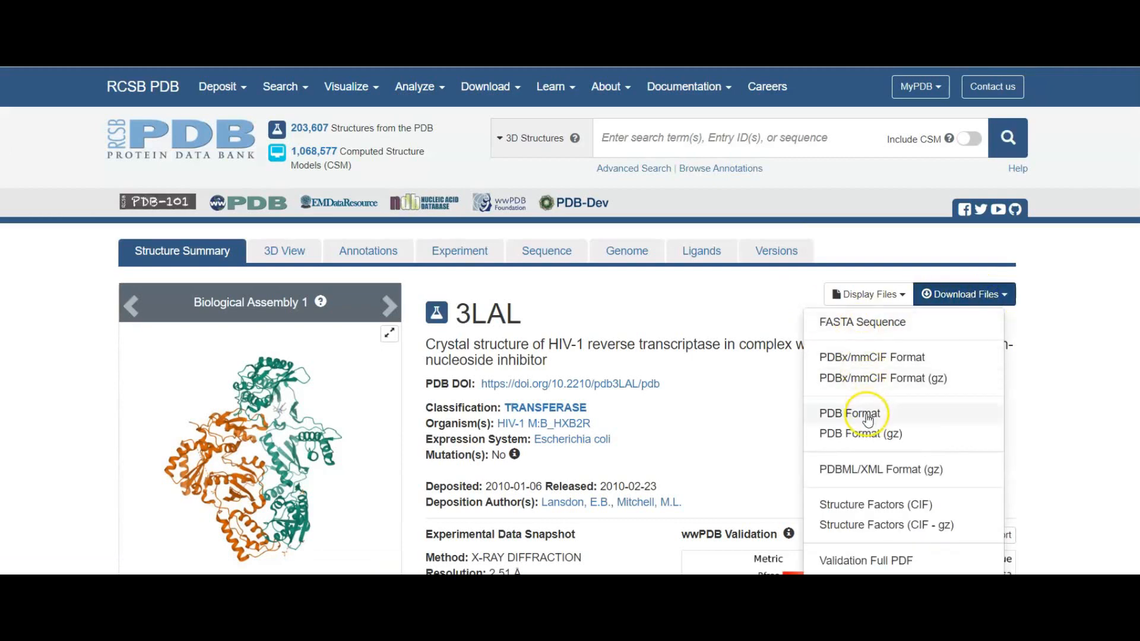
left_click(850, 414)
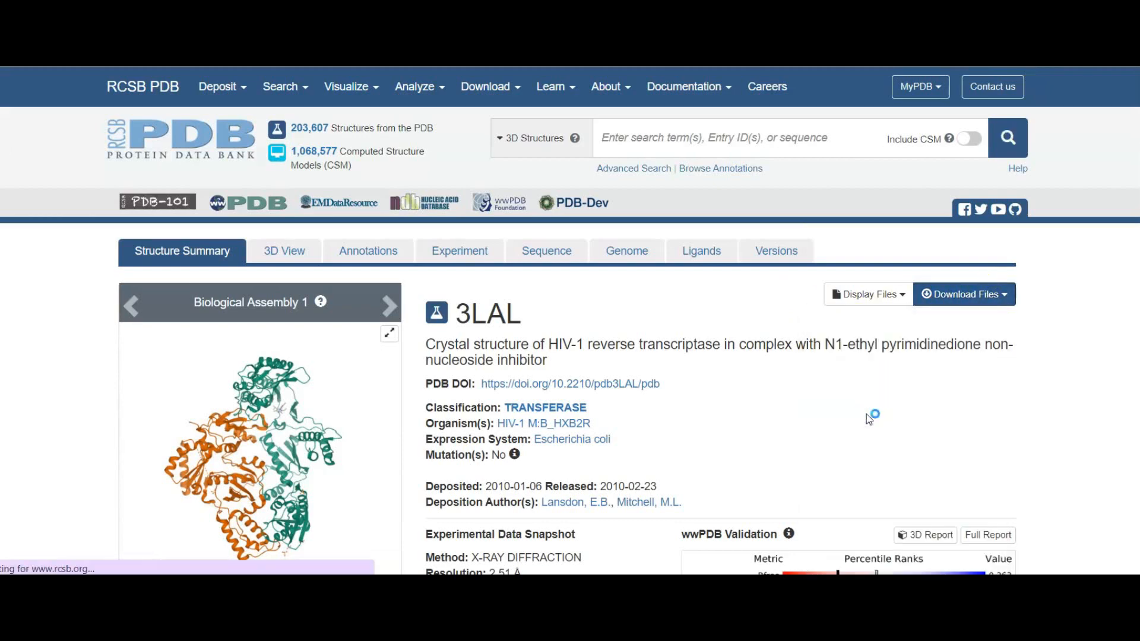
left_click(963, 295)
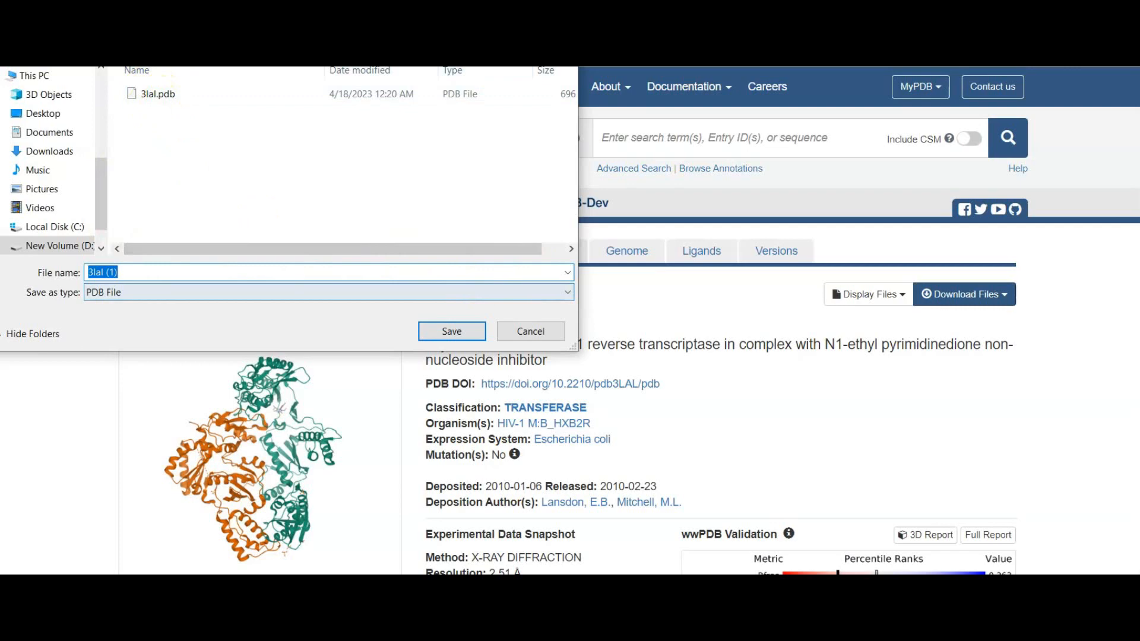
left_click(451, 331)
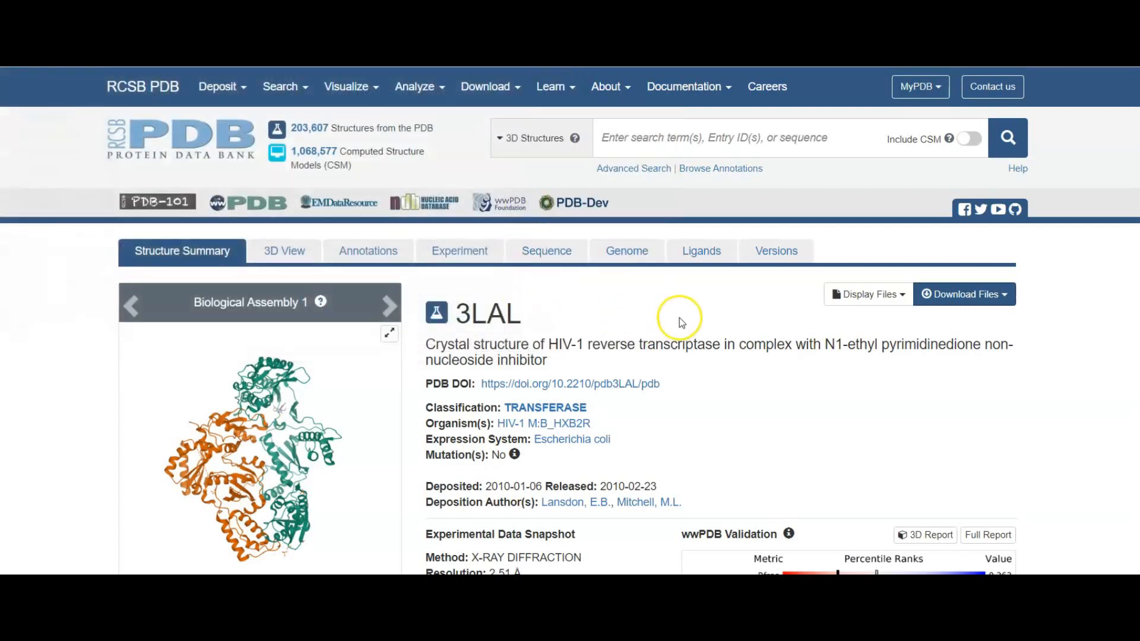
mouse_move(681, 322)
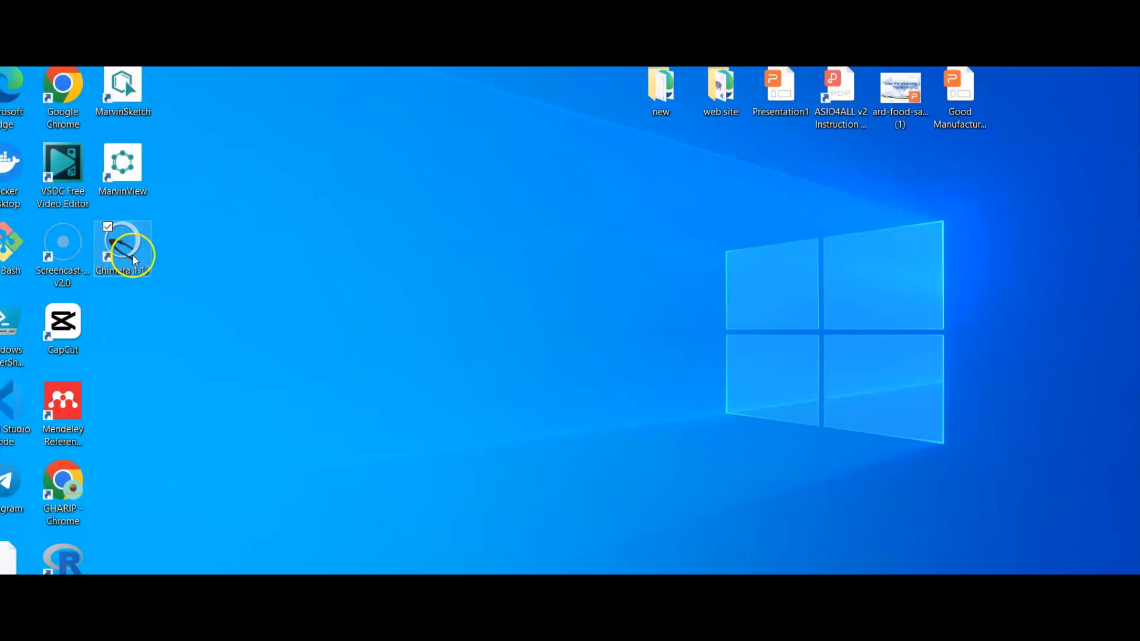
Launch UCSF Chimera from the desktop shortcut.
double_click(123, 248)
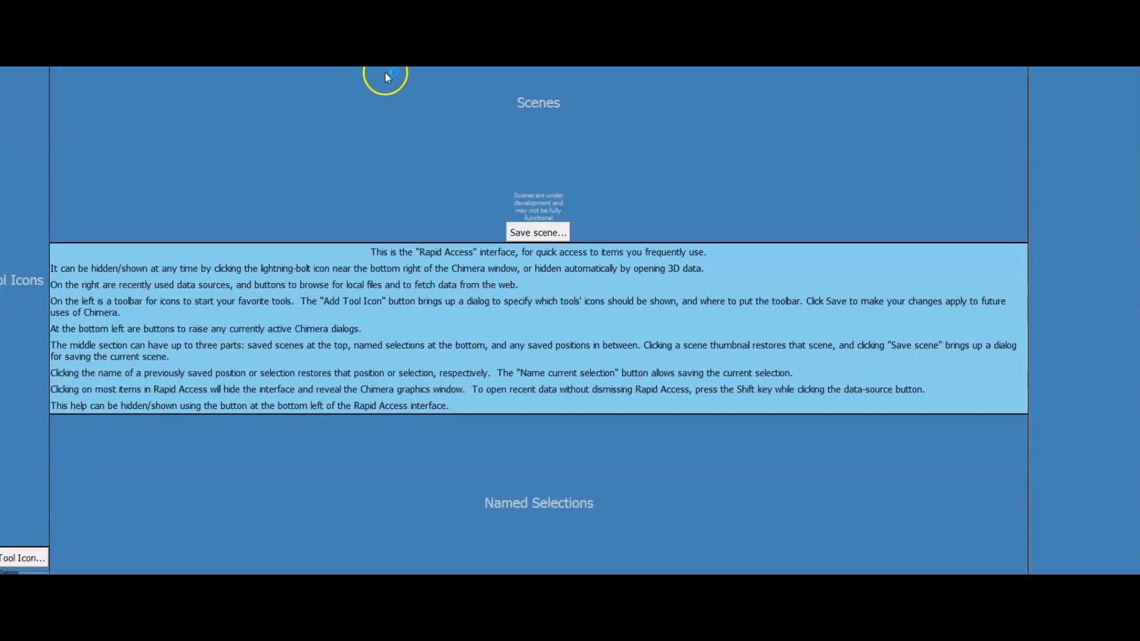
mouse_move(863, 240)
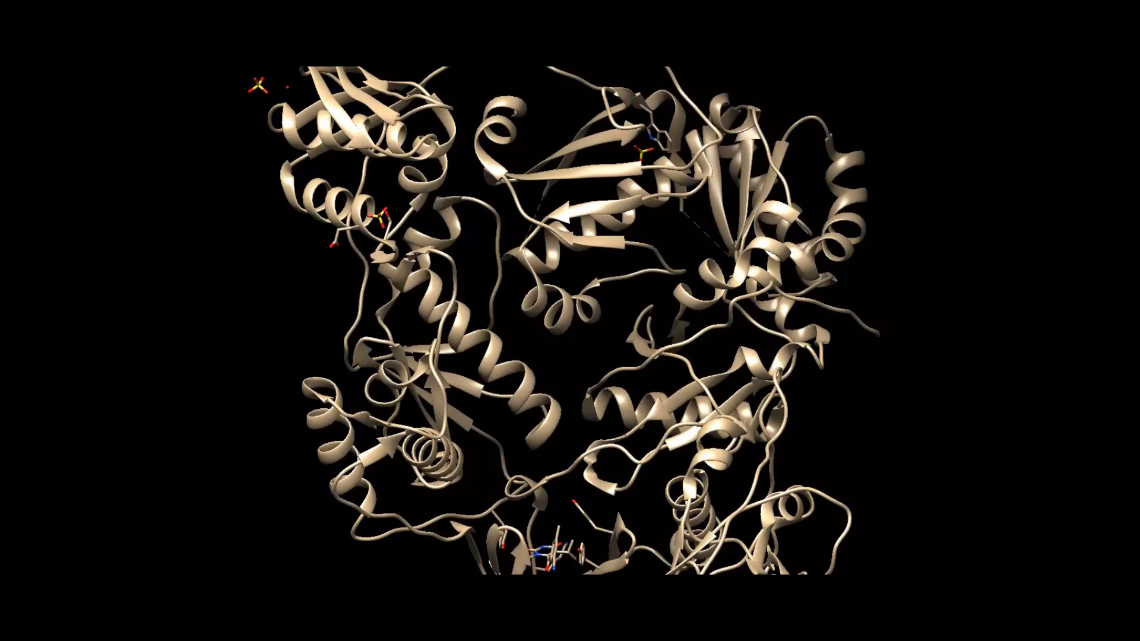
mouse_move(1080, 80)
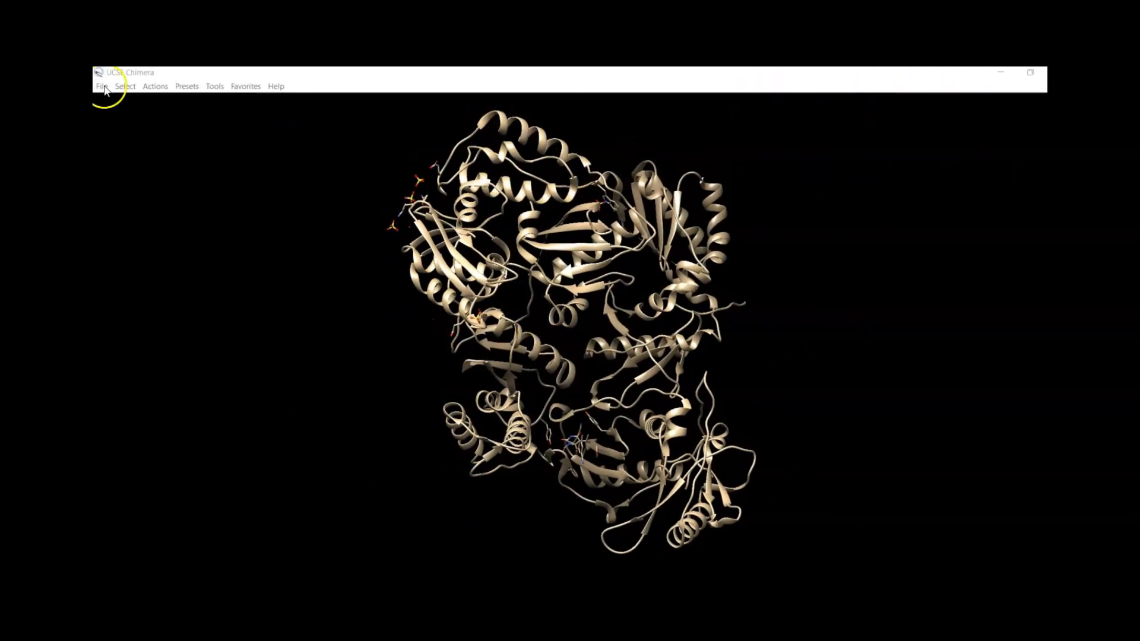
Select chain A of the reverse transcriptase via Select > Chain > A.
left_click(101, 85)
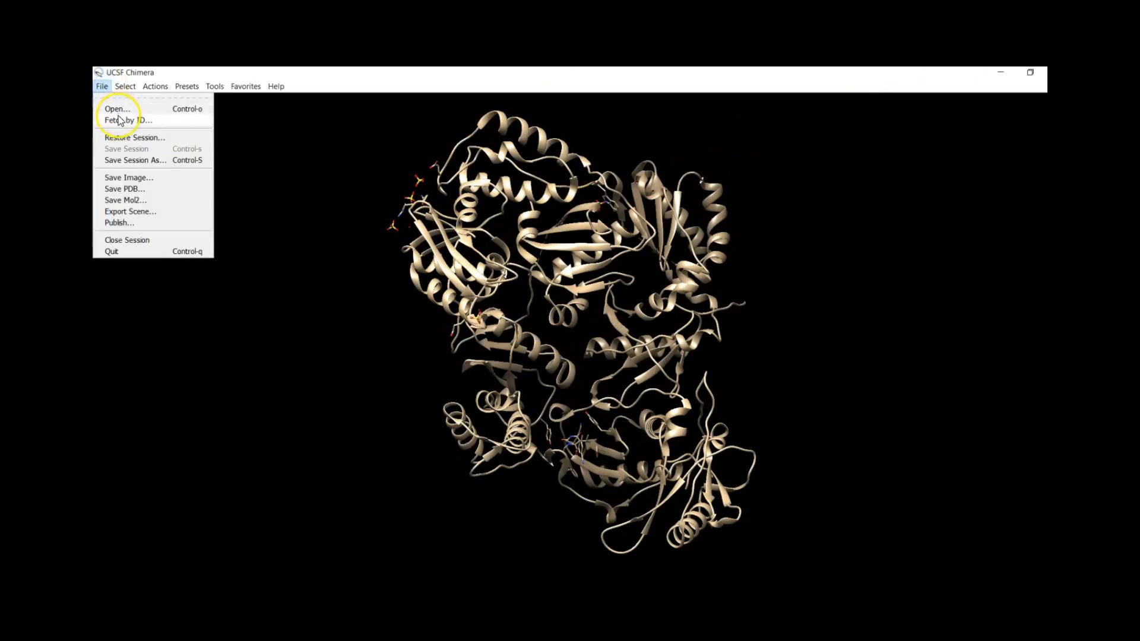
left_click(125, 86)
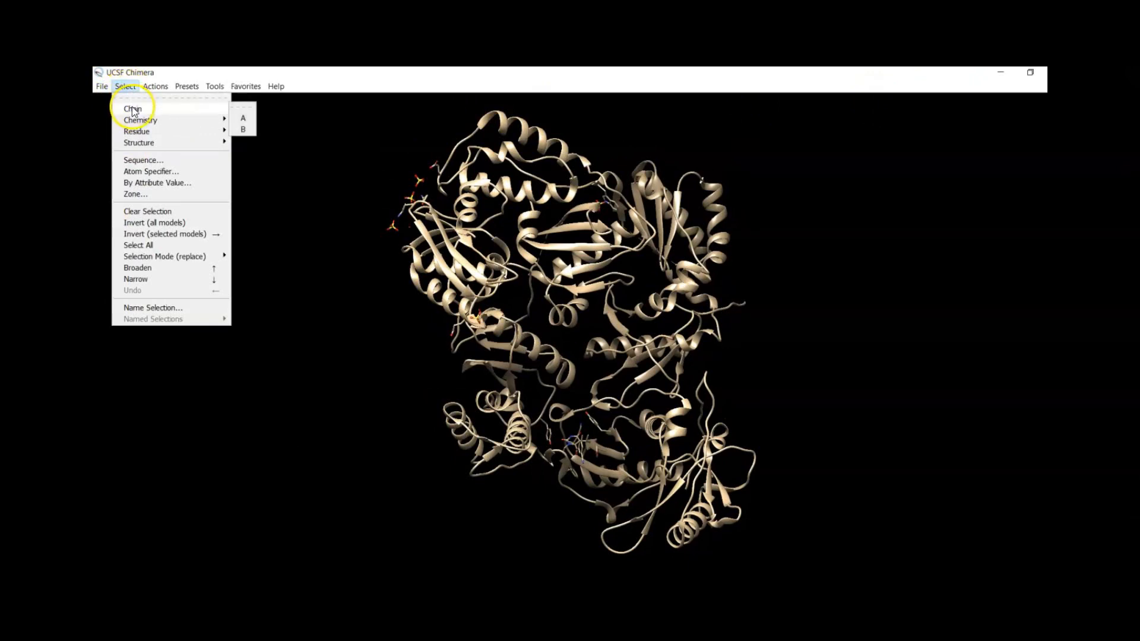
mouse_move(244, 129)
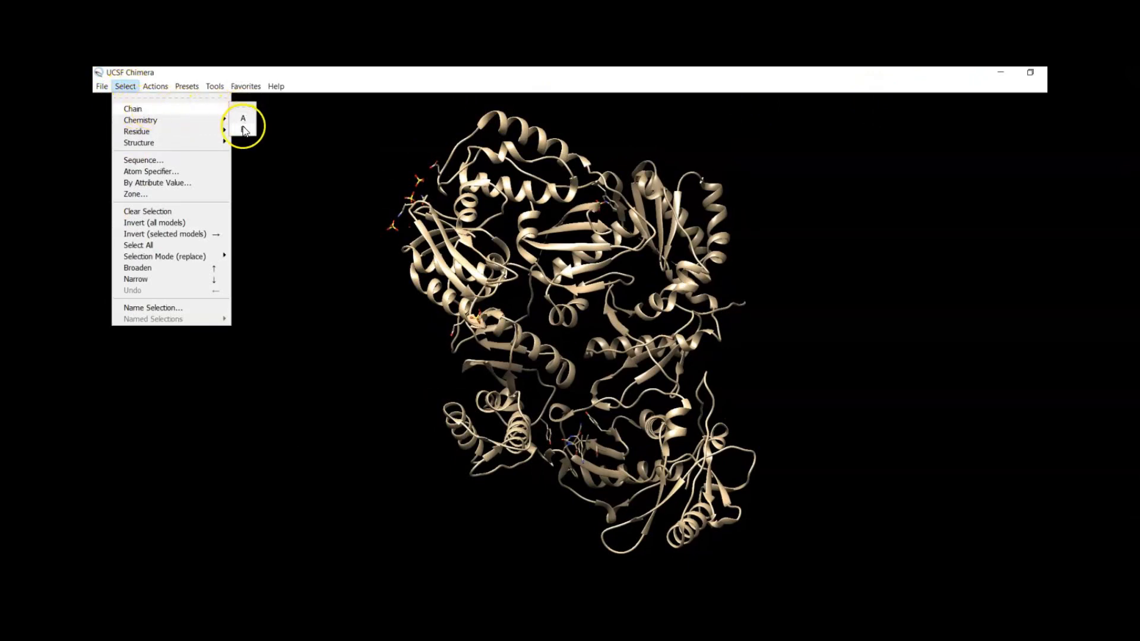
left_click(243, 118)
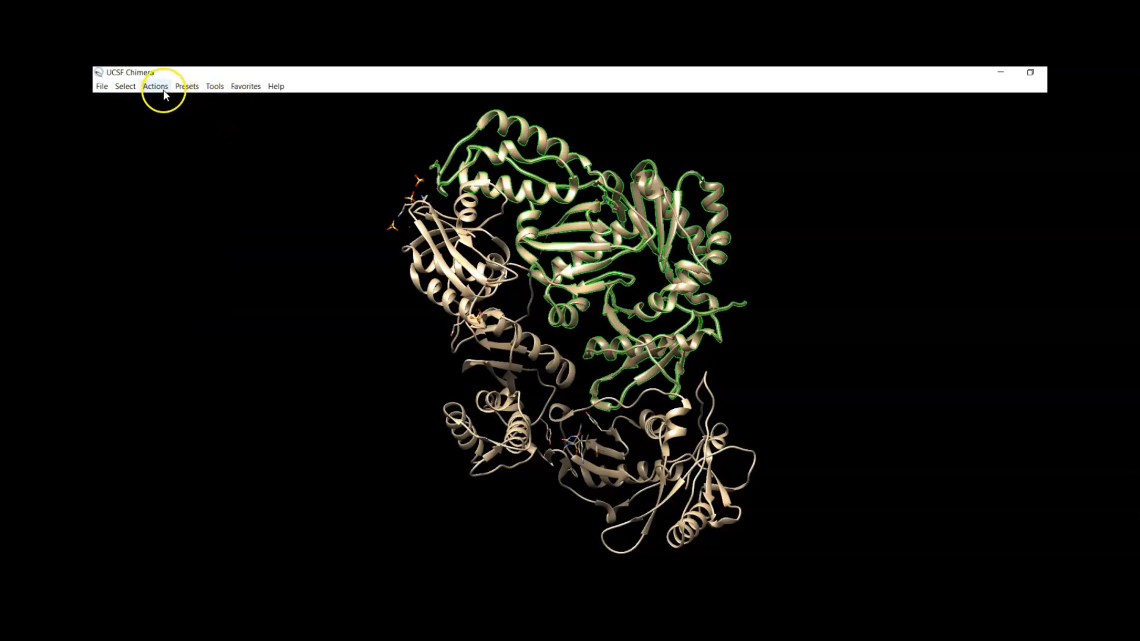
left_click(154, 86)
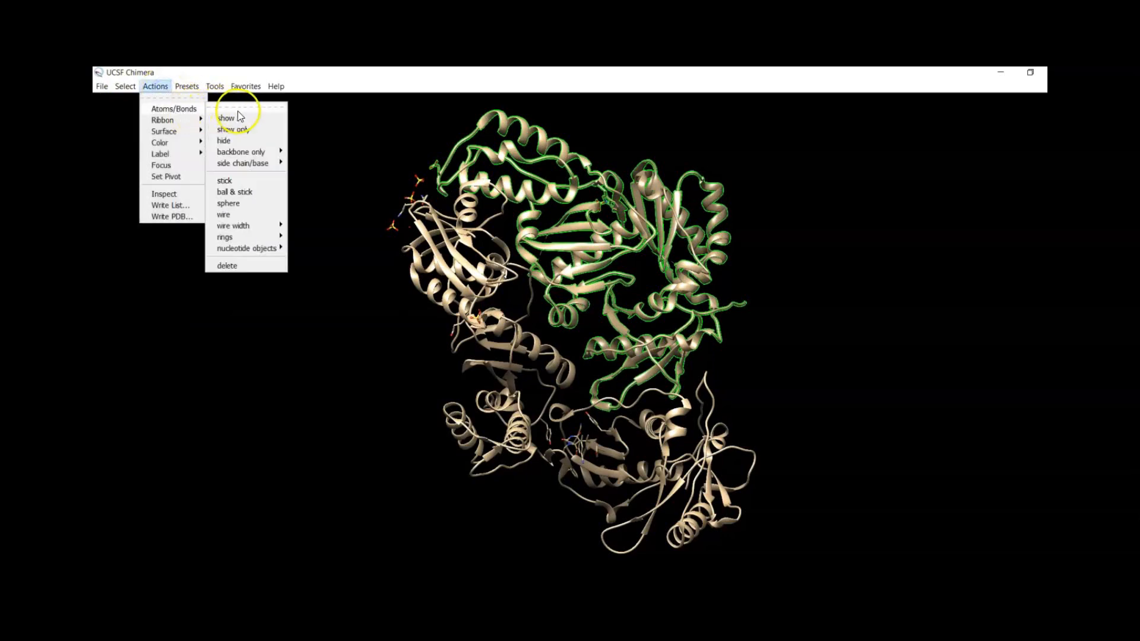
Focus the view on the structure via Actions > Focus after handling chain A.
left_click(223, 140)
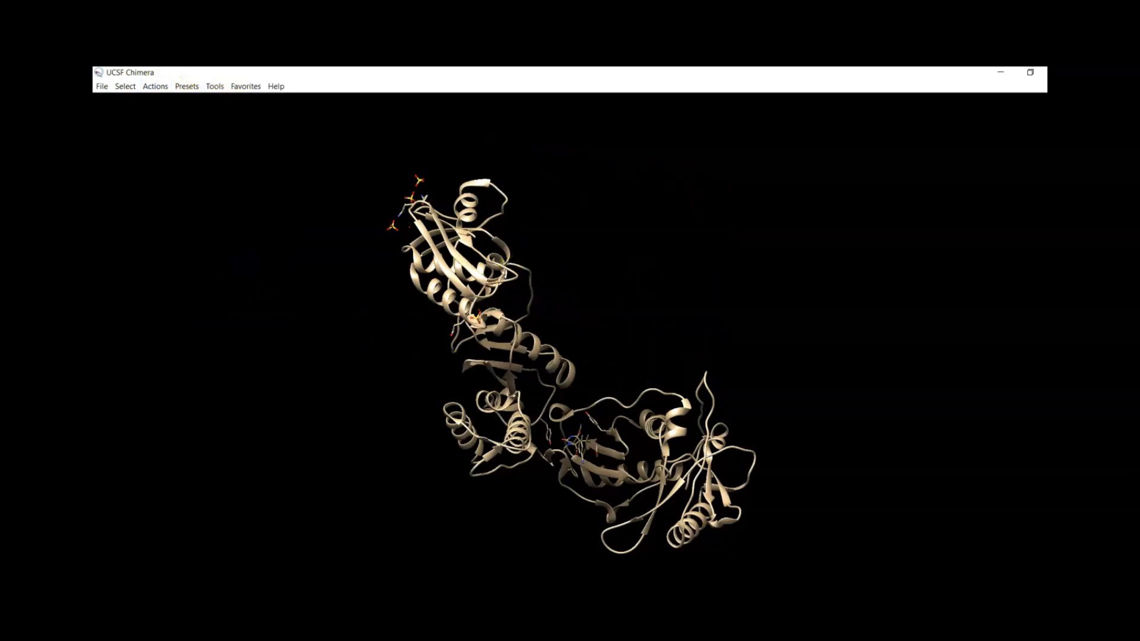
left_click(154, 86)
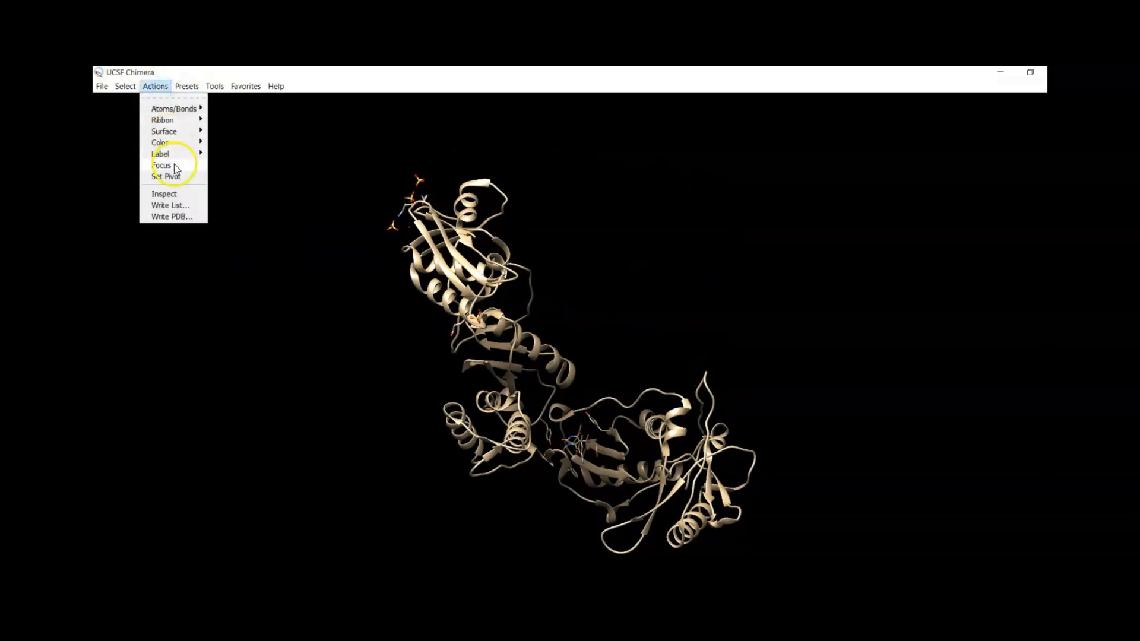
left_click(160, 166)
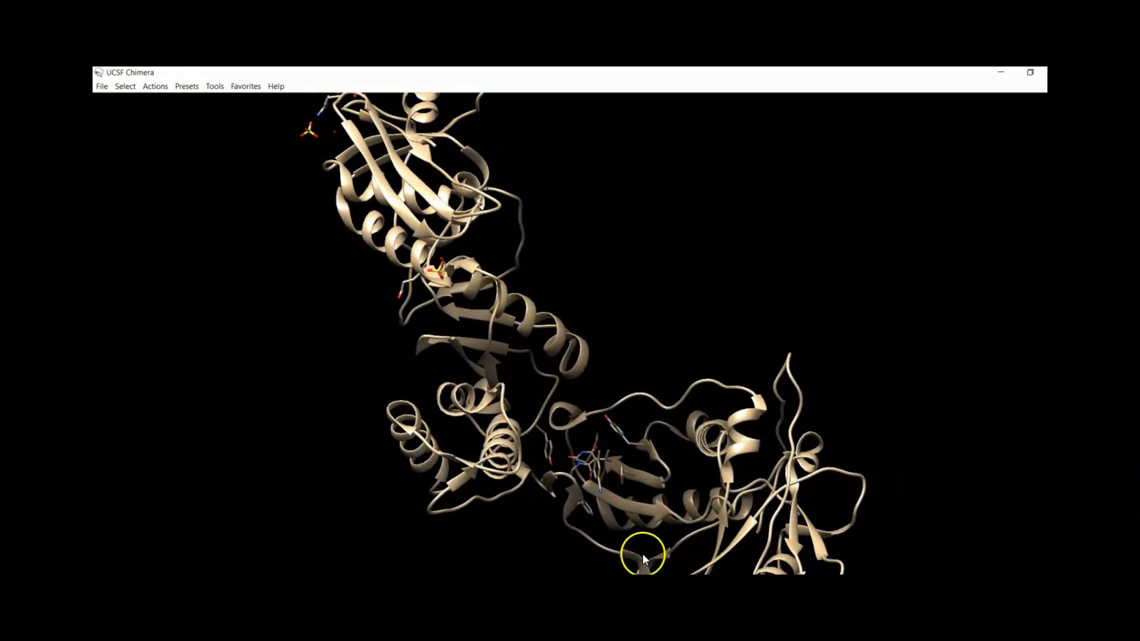
mouse_move(588, 477)
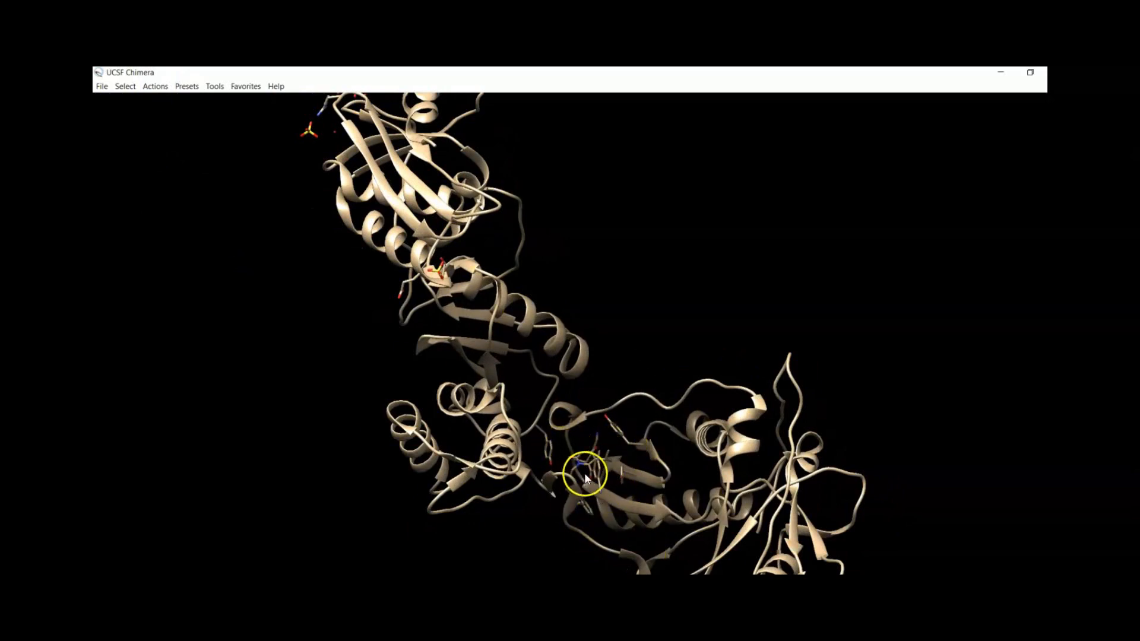
mouse_move(128, 91)
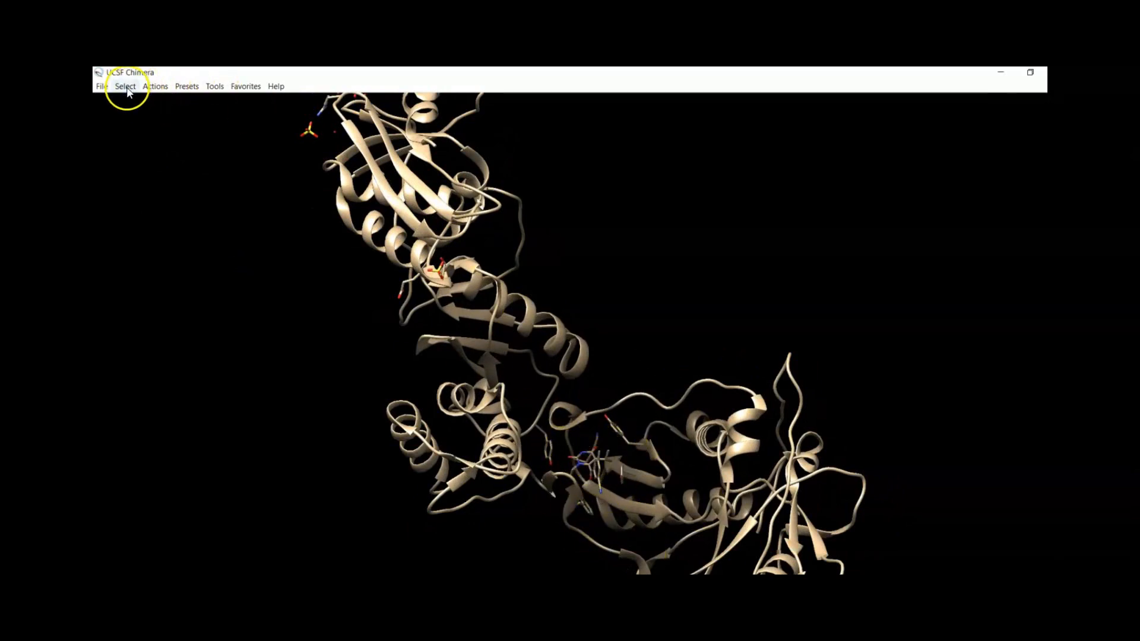
Select all ligand molecules via Select > Structure > ligand.
left_click(124, 85)
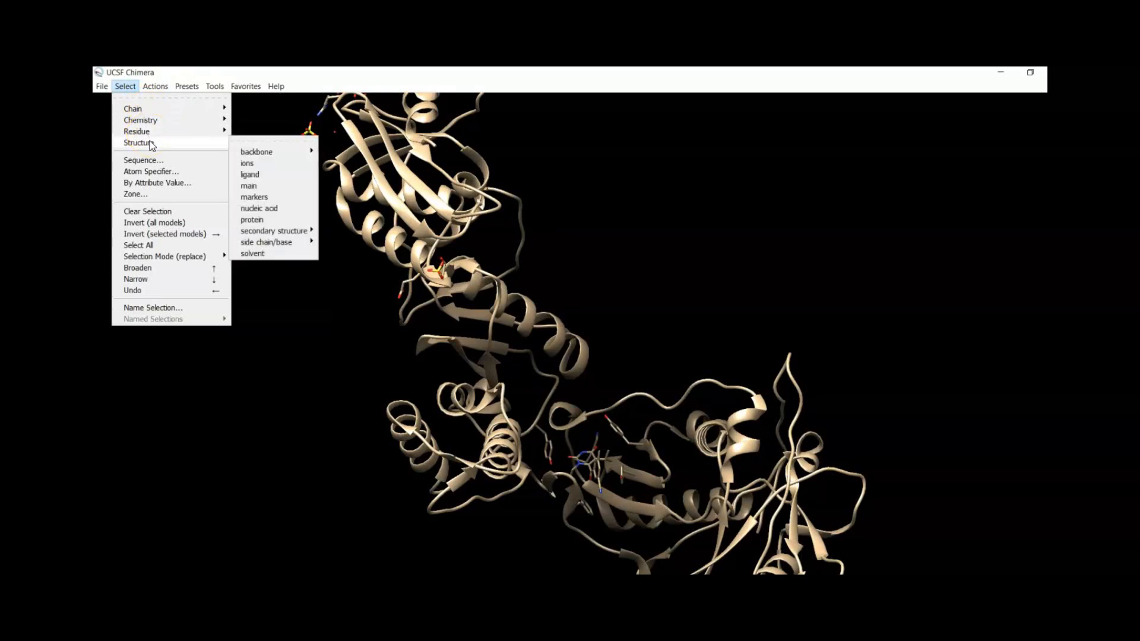
mouse_move(256, 151)
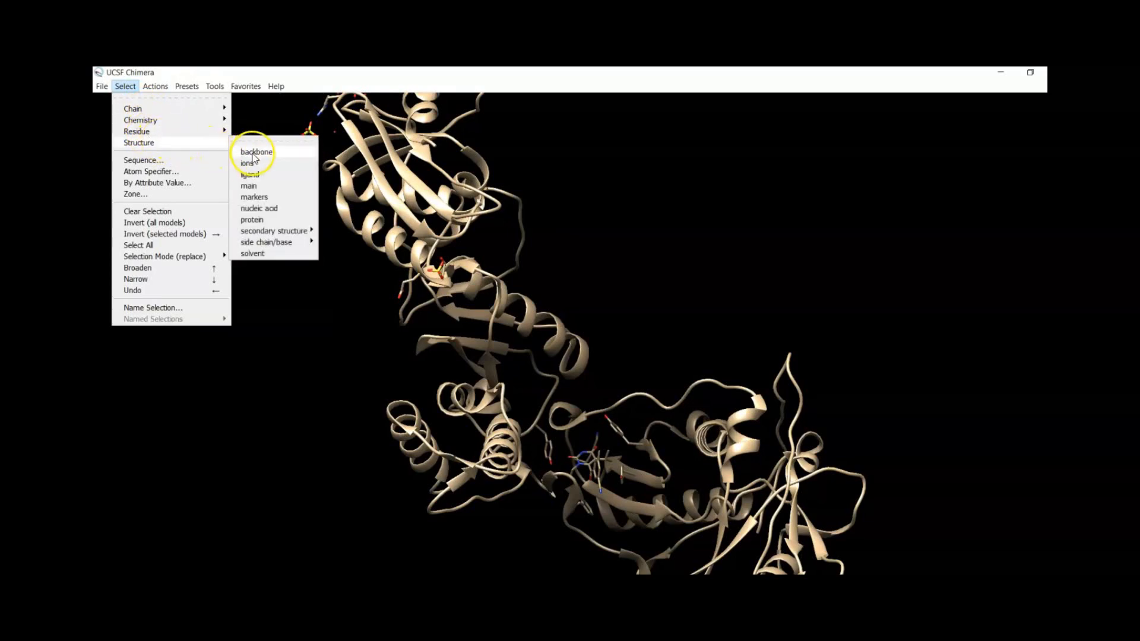
left_click(250, 174)
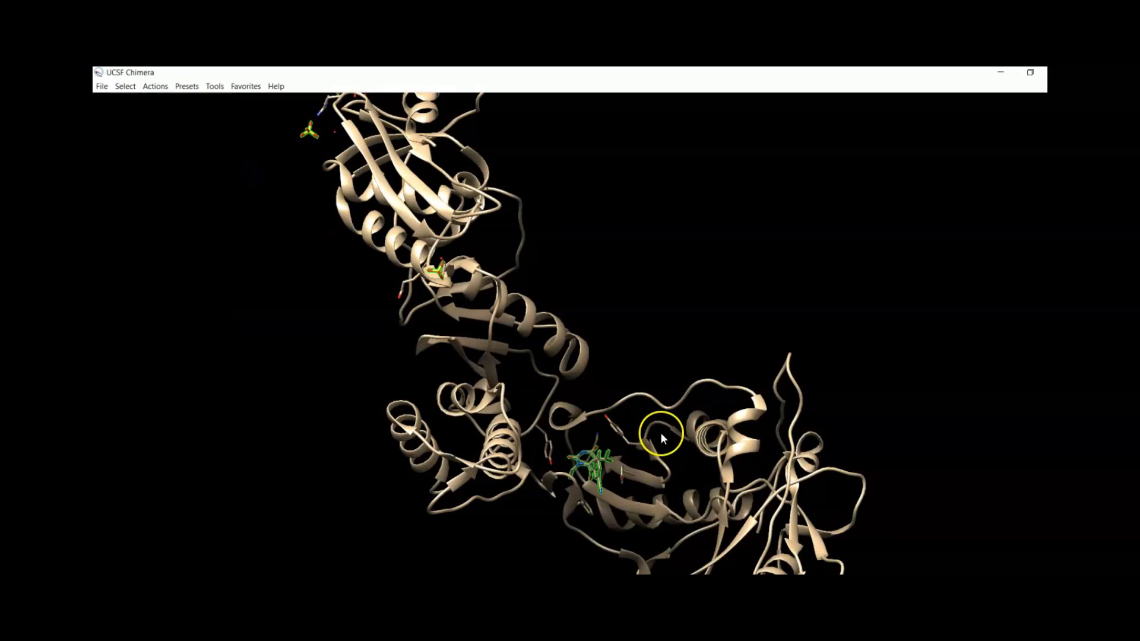
left_click(155, 86)
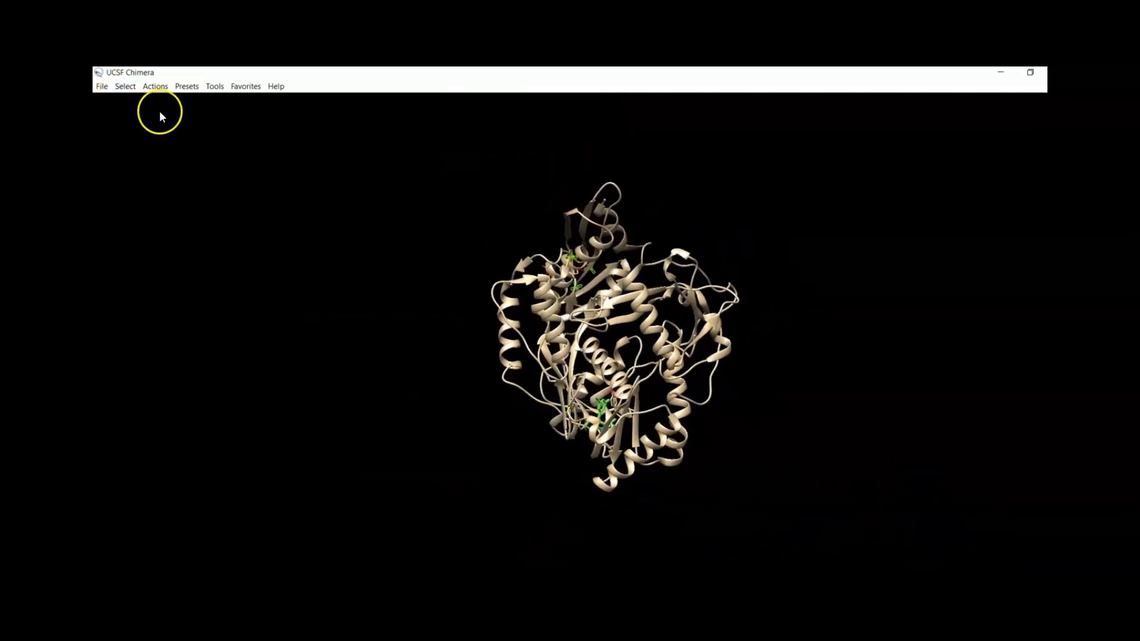
Invert the selection and delete the protein atoms, leaving only the ligands.
left_click(124, 86)
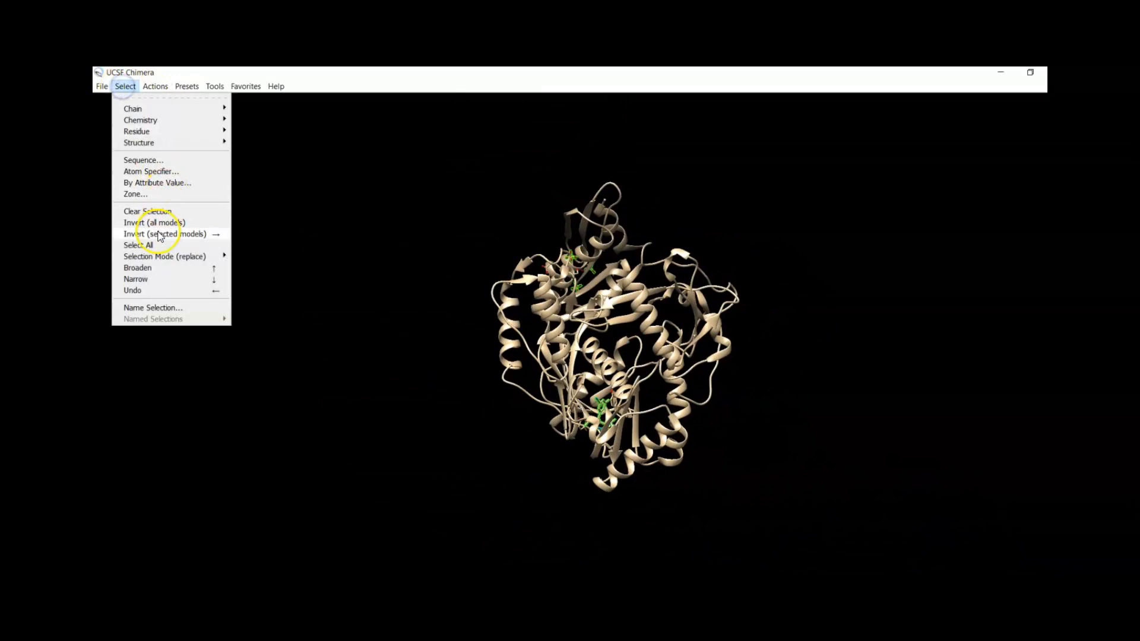
mouse_move(160, 222)
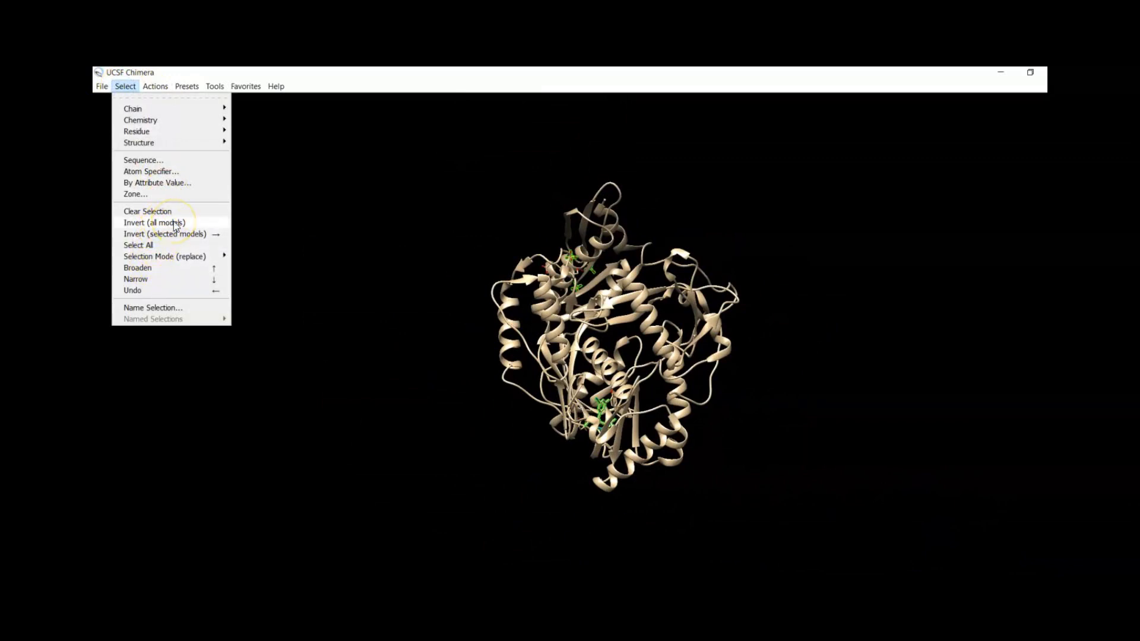
left_click(138, 245)
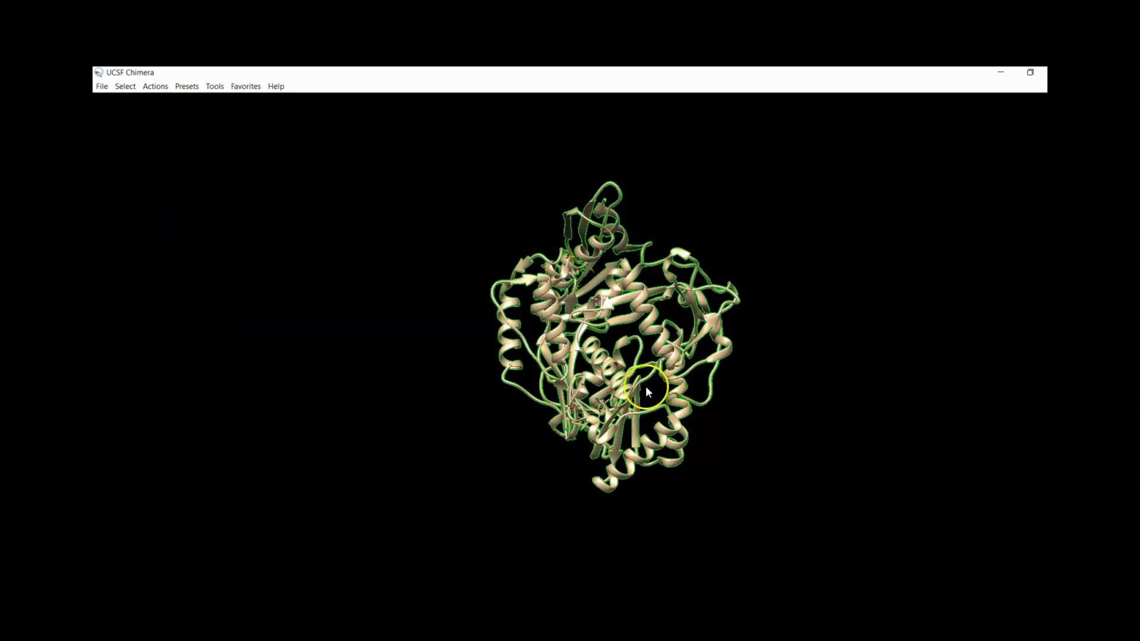
mouse_move(154, 85)
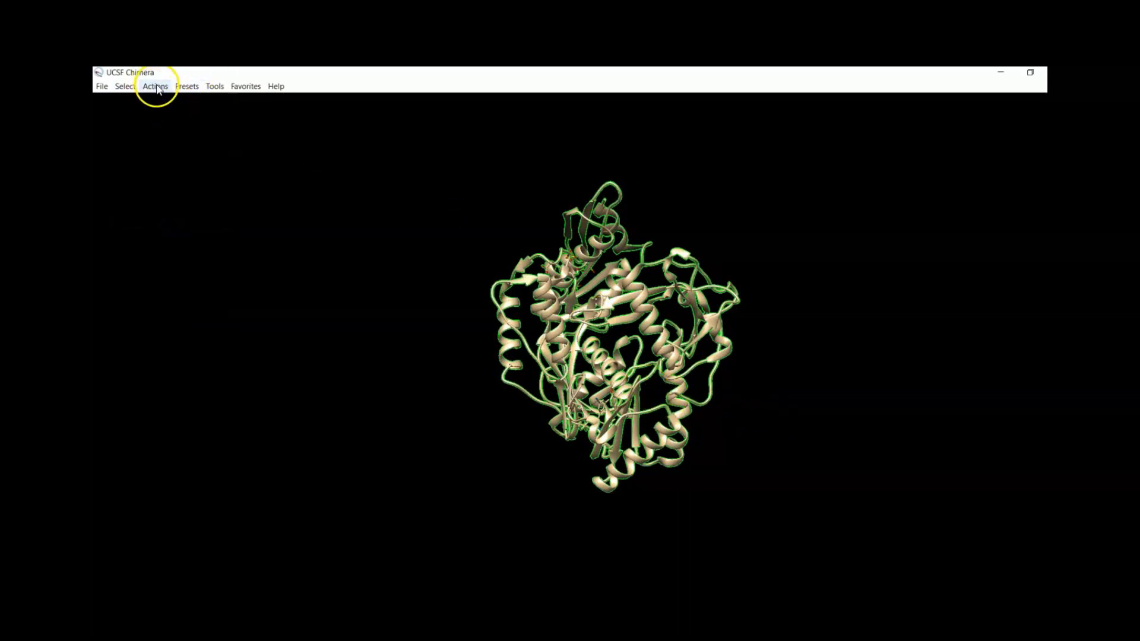
left_click(155, 85)
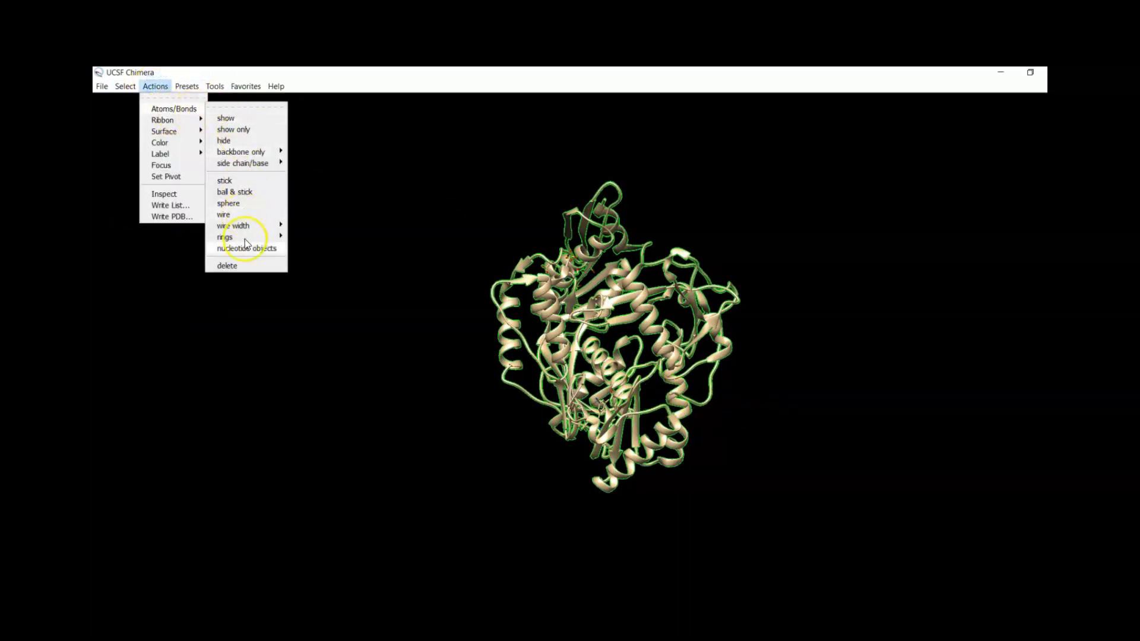
left_click(223, 215)
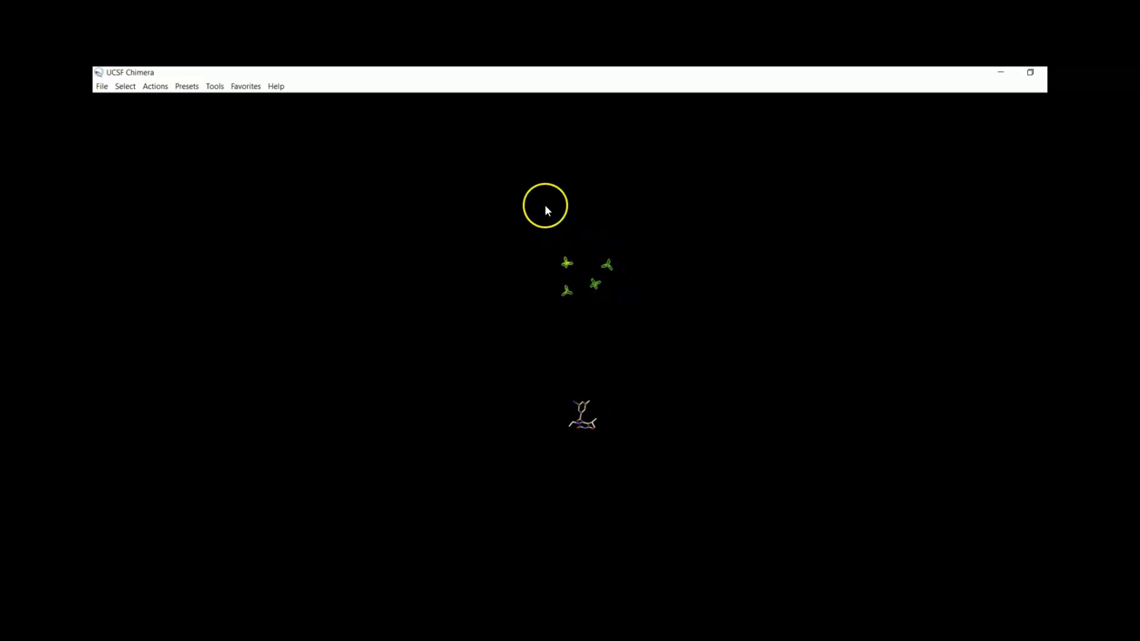
Show the isolated ligand as a stick model and enlarge it in view.
left_click(187, 85)
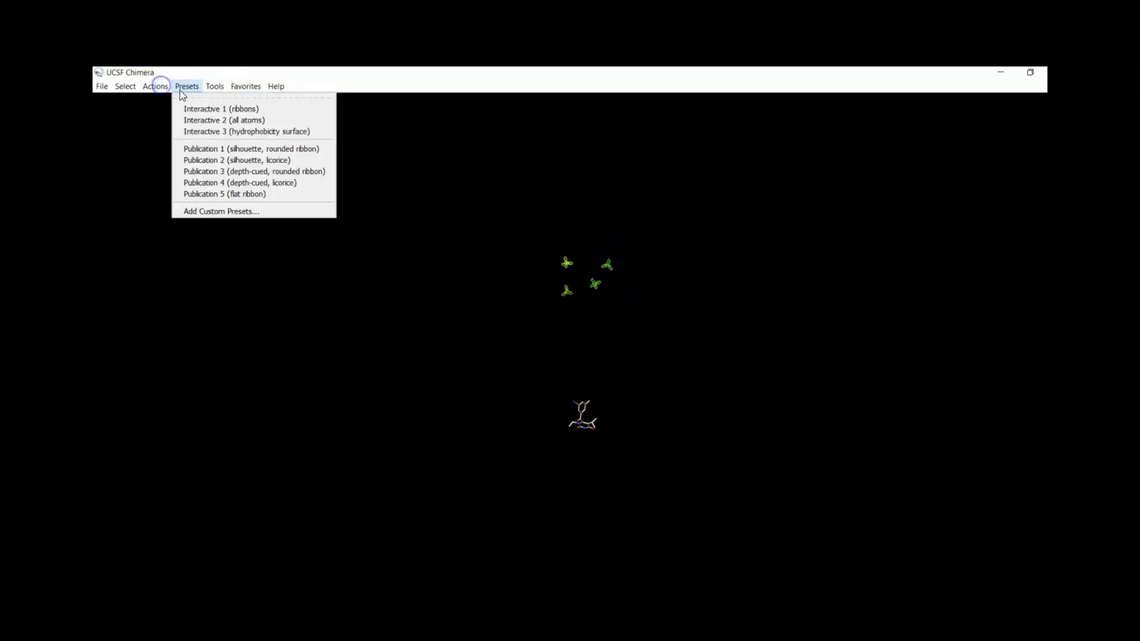
left_click(154, 86)
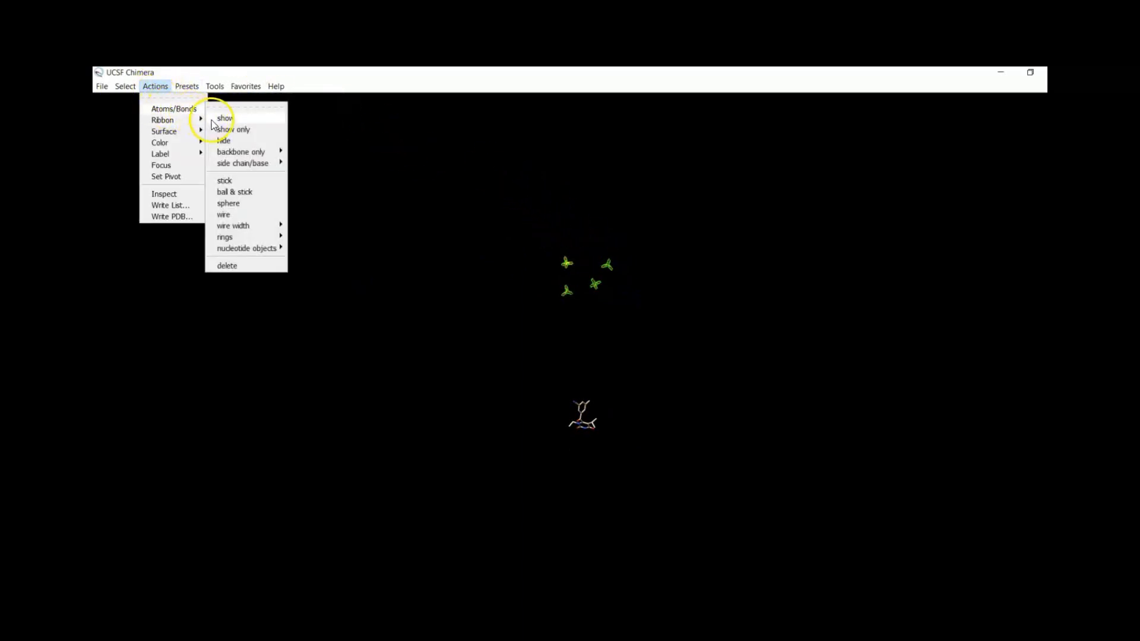
left_click(125, 86)
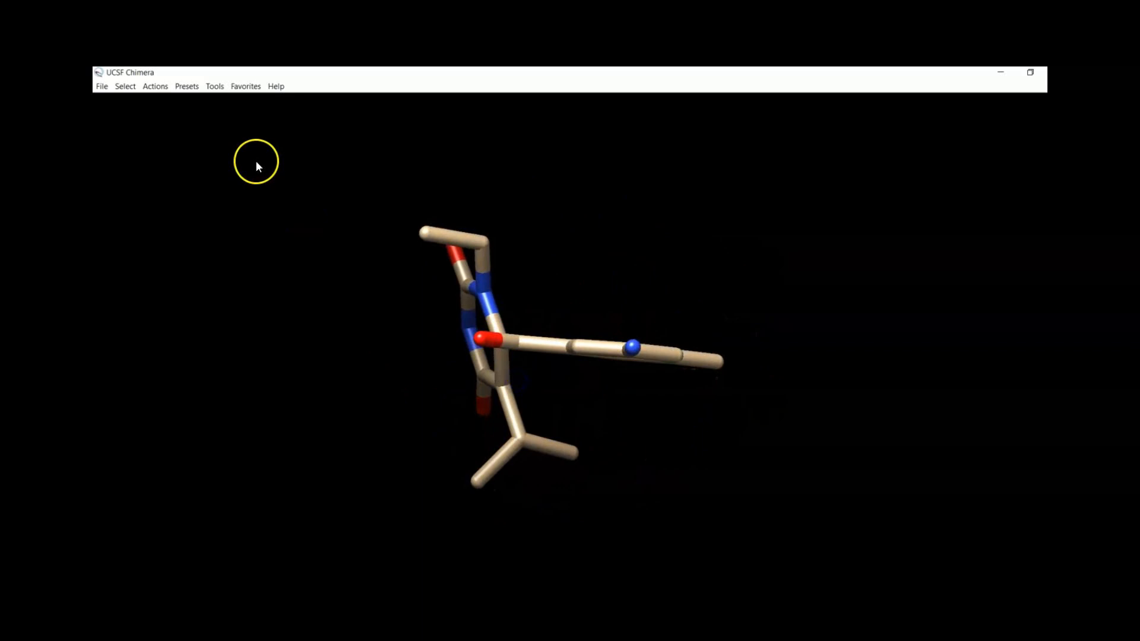
Show a molecular surface on the ligand and apply a Publication preset with white background.
left_click(186, 86)
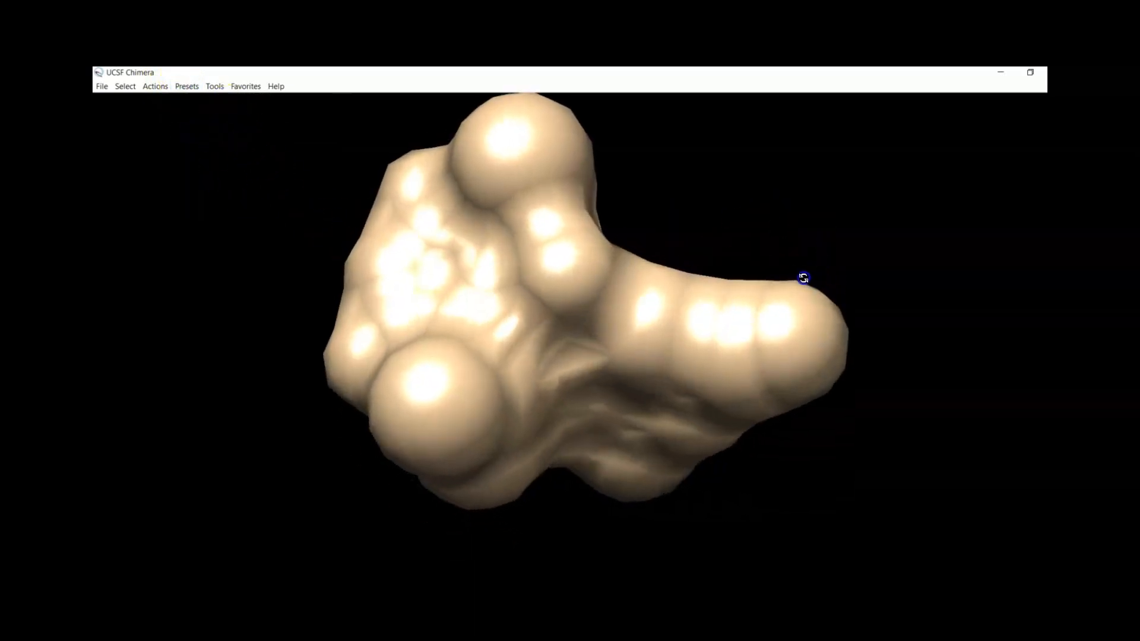
left_click(187, 85)
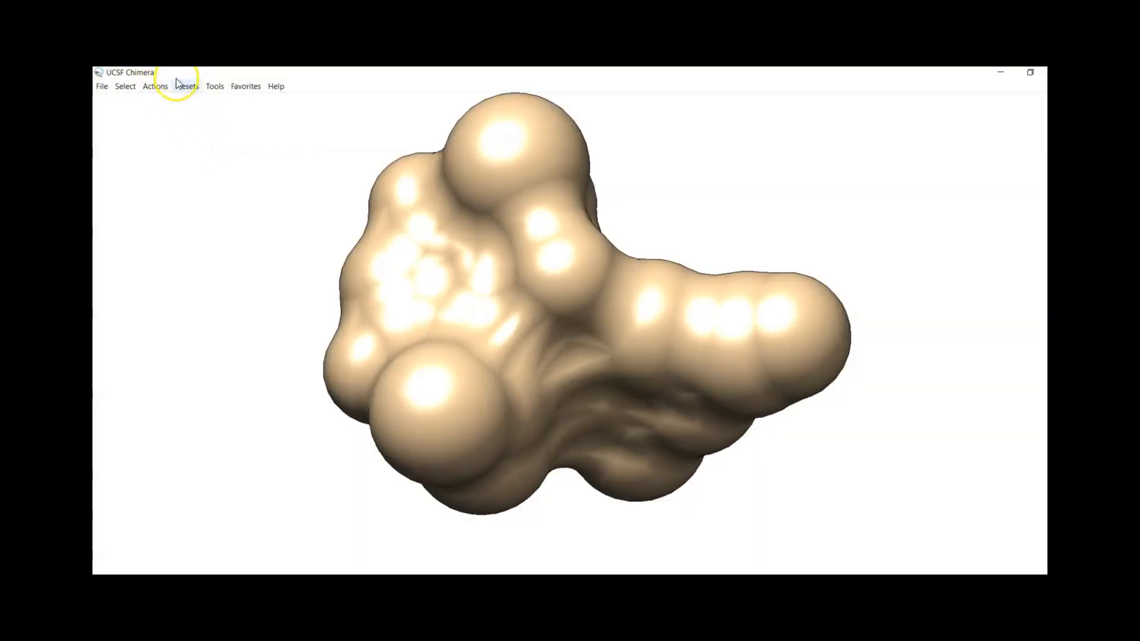
left_click(186, 85)
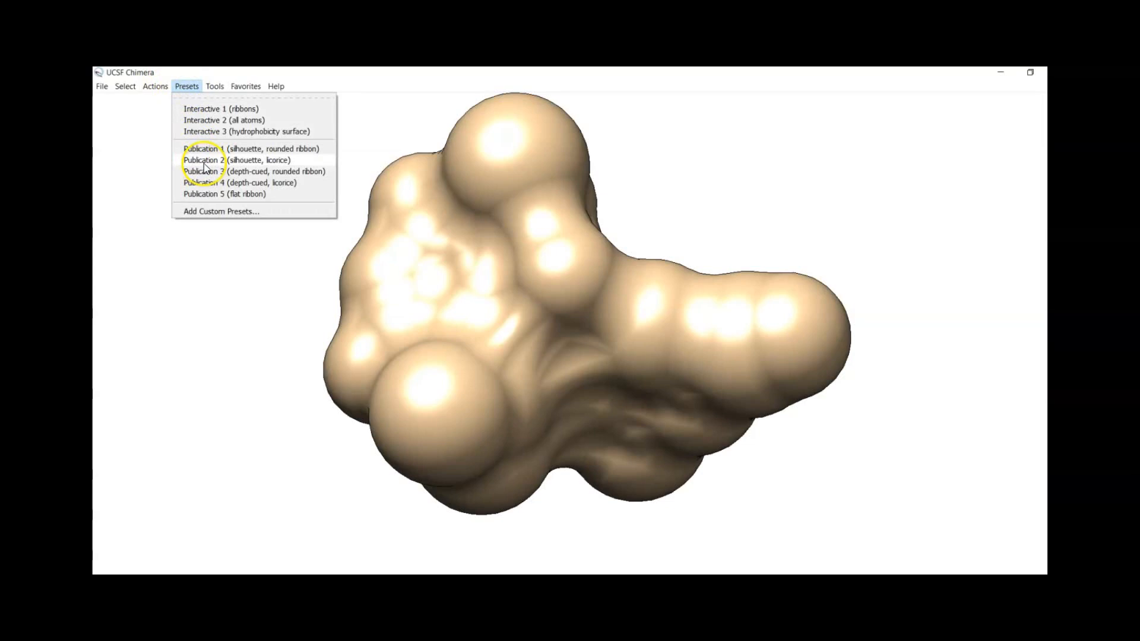
mouse_move(196, 175)
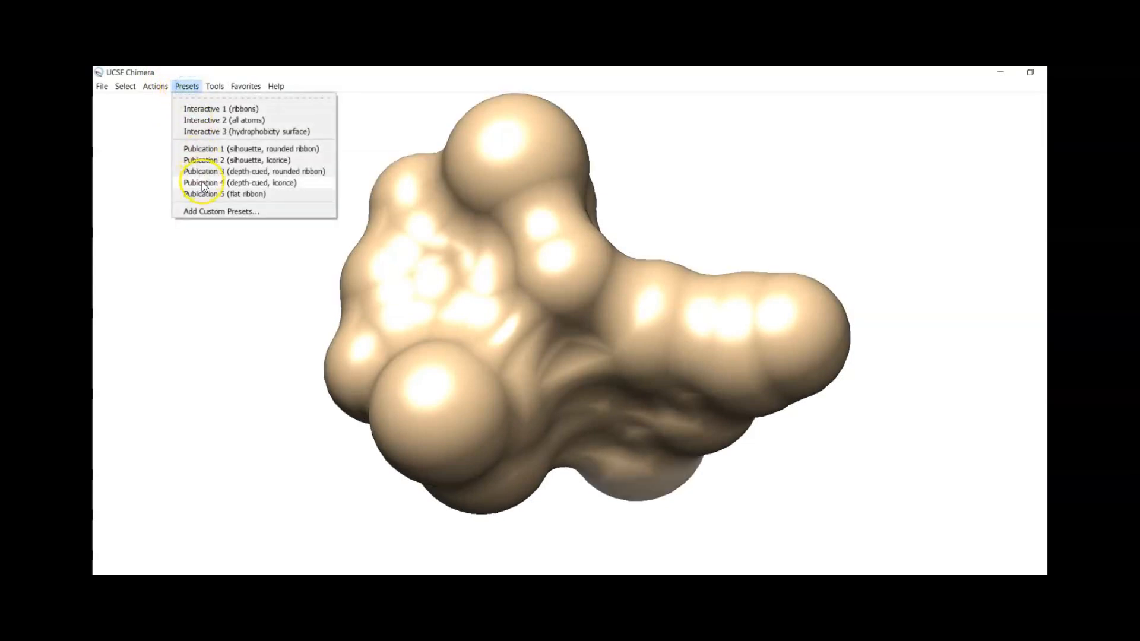
mouse_move(212, 211)
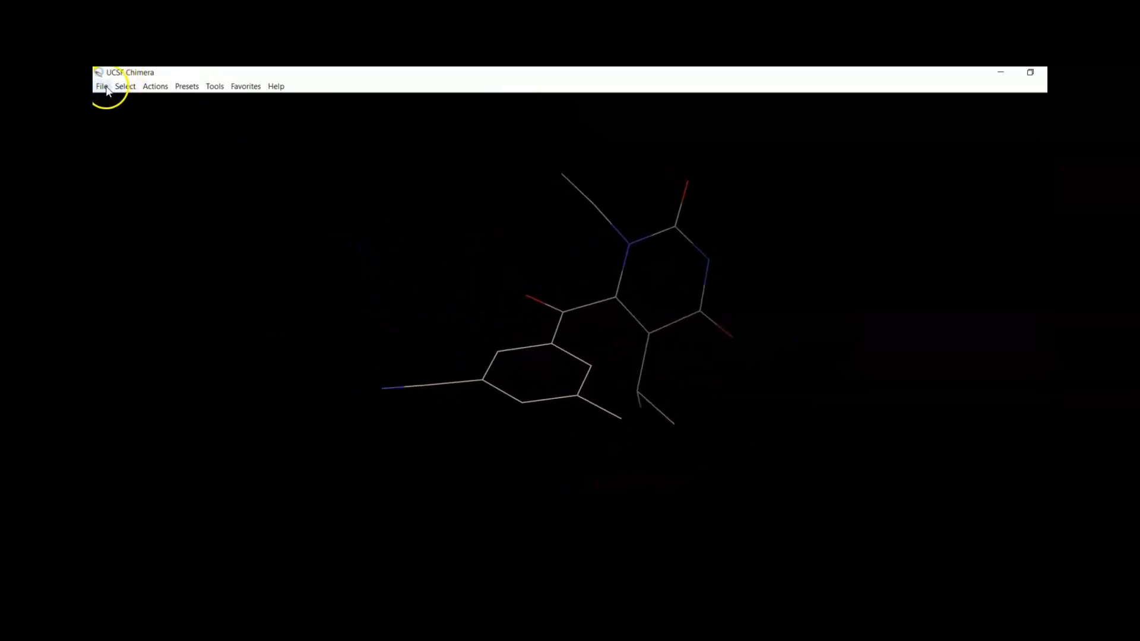
Save the isolated ligand model as the PDB file 3lal.pdb.
left_click(102, 86)
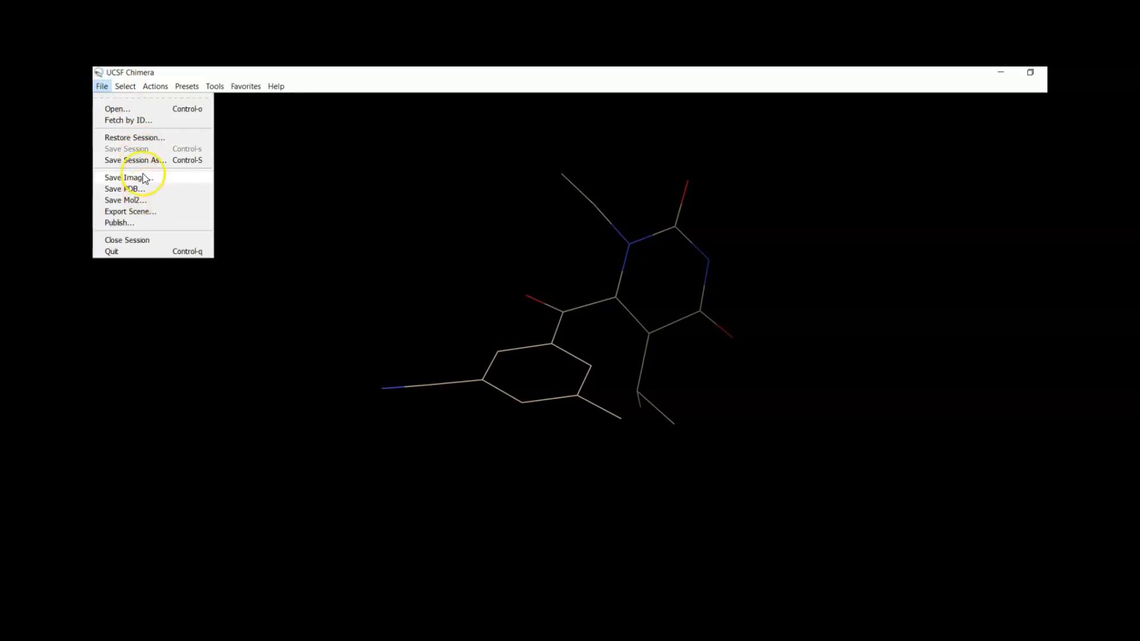
mouse_move(145, 193)
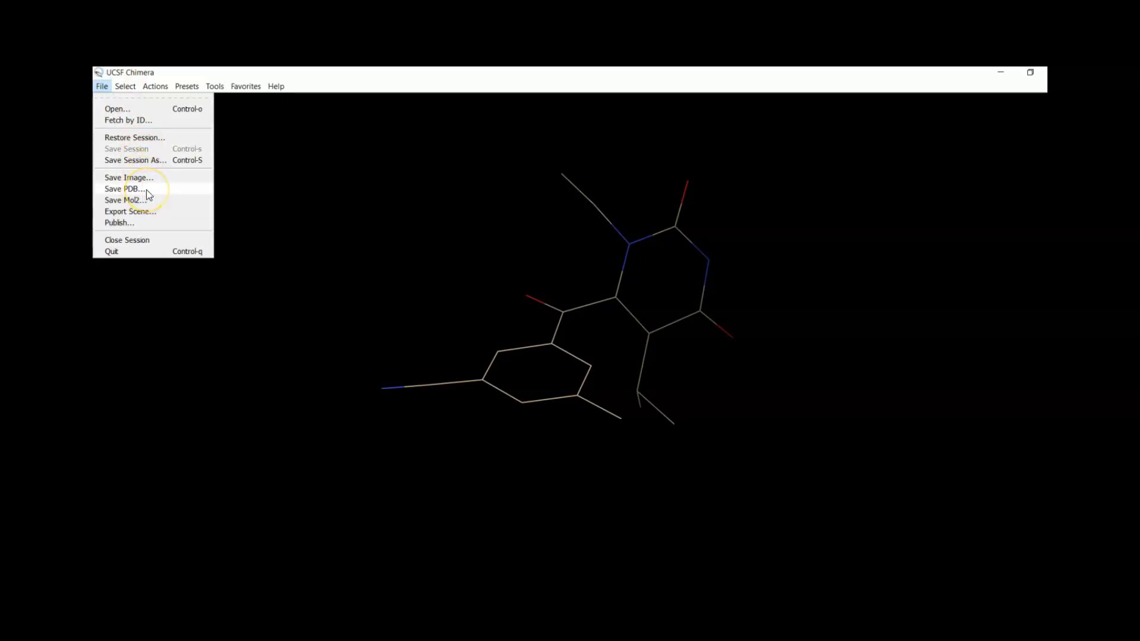
left_click(124, 188)
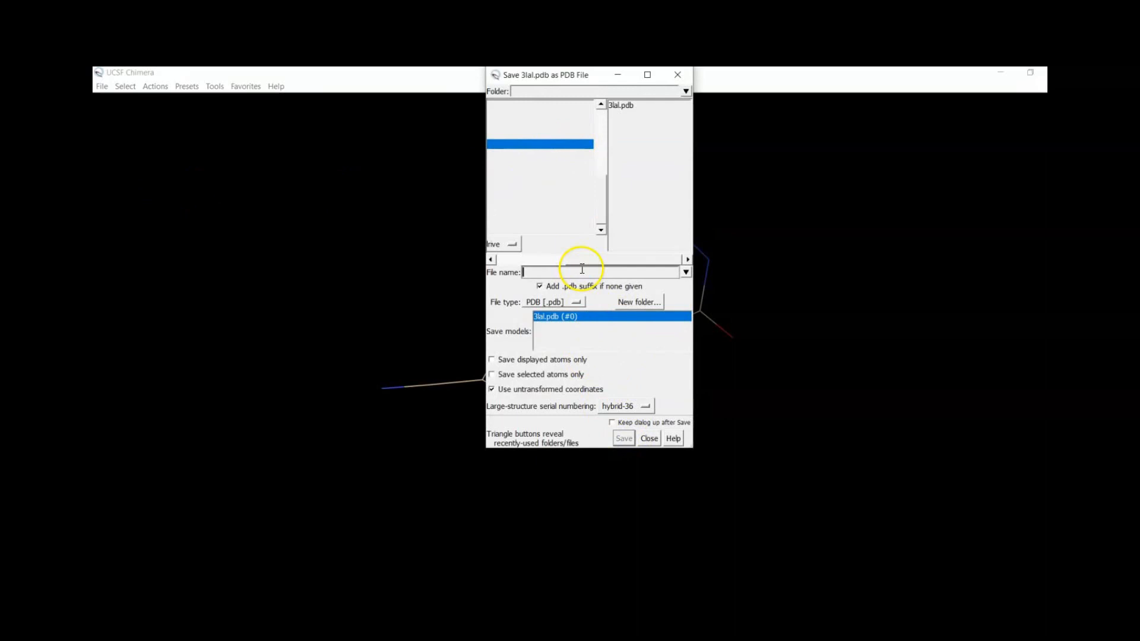
left_click(648, 438)
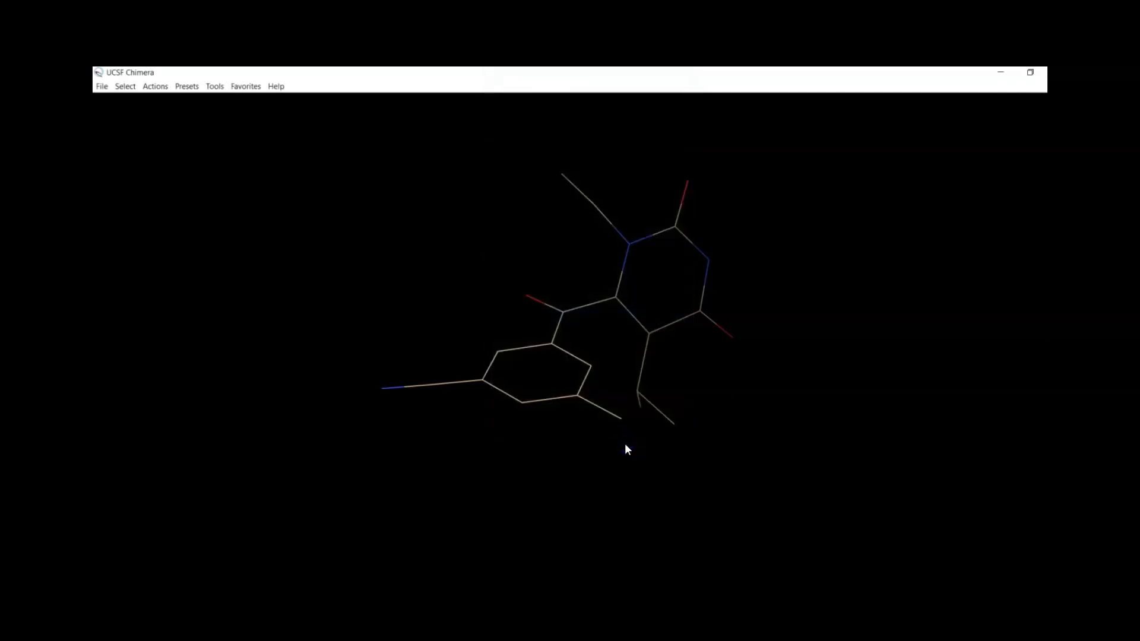
mouse_move(514, 267)
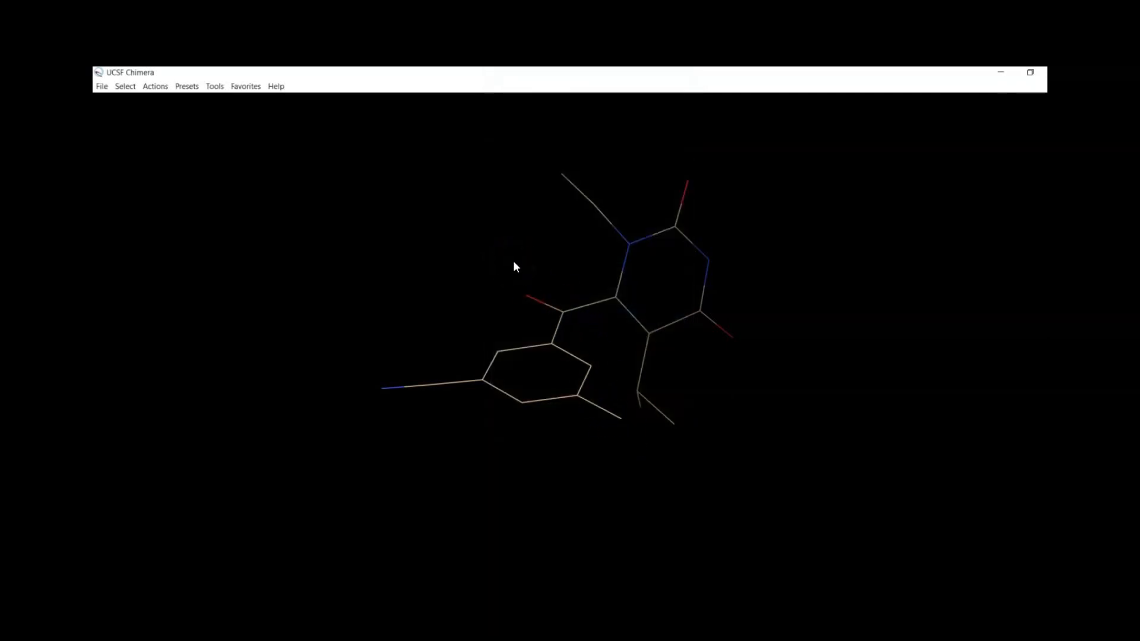